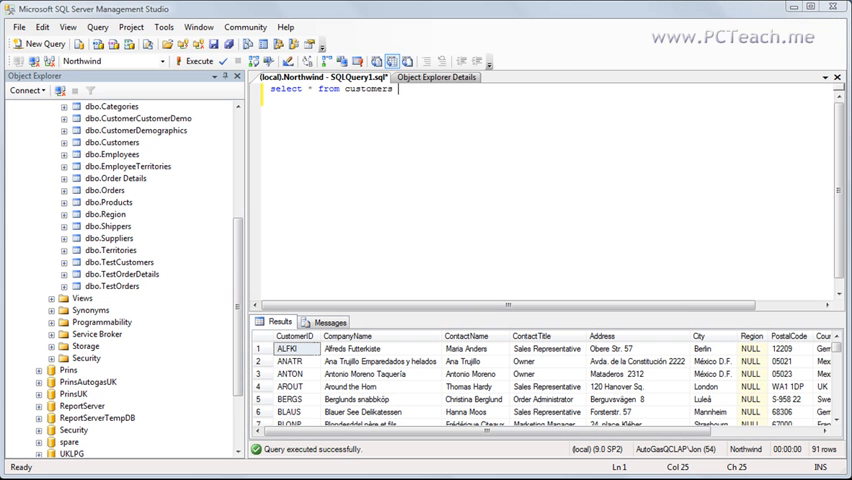
mouse_move(502, 209)
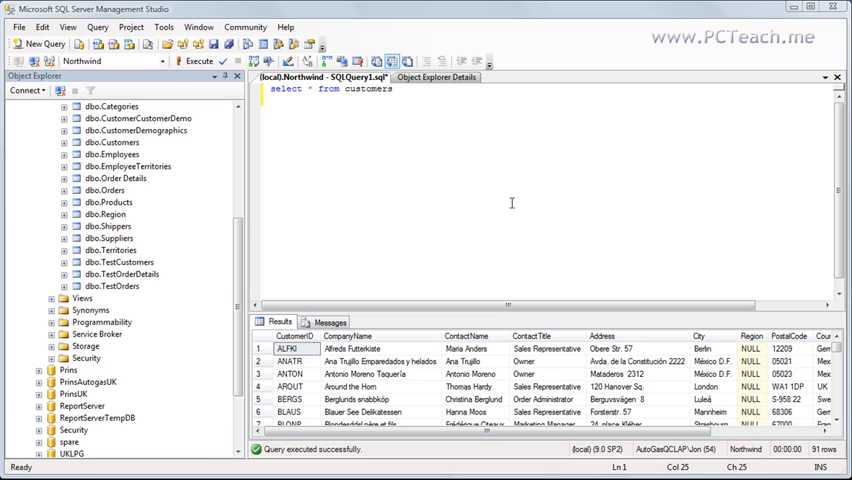
mouse_move(840, 448)
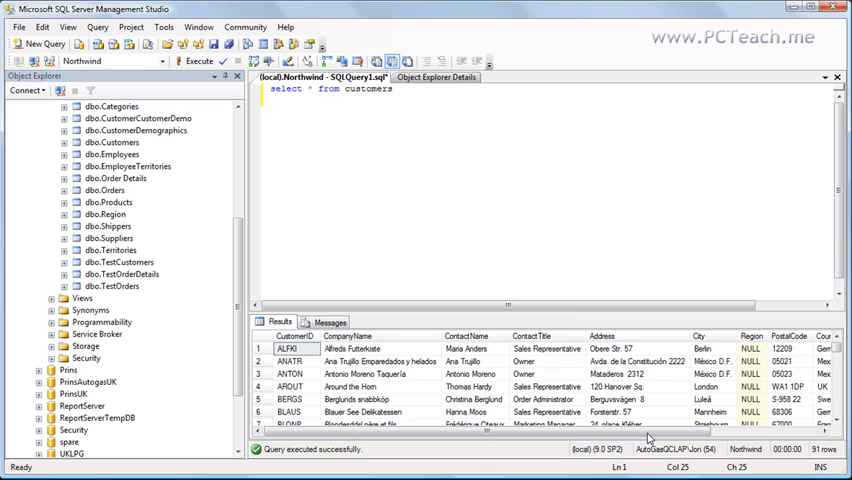
Step: Below the first query, write 'select country, count(CustomerID) from cust'
scroll(right, 3)
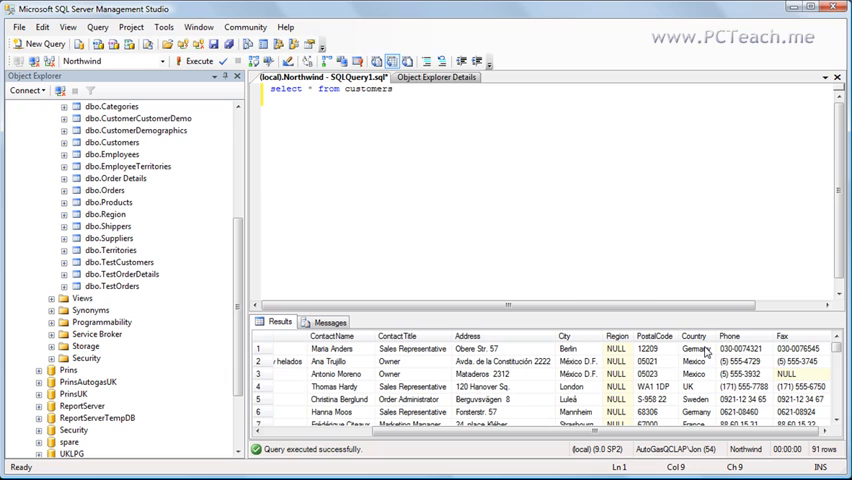
click(709, 348)
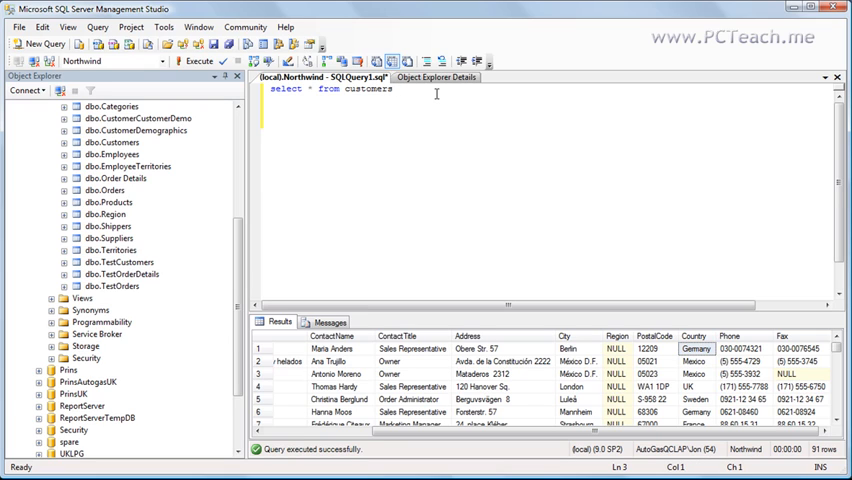
text(select)
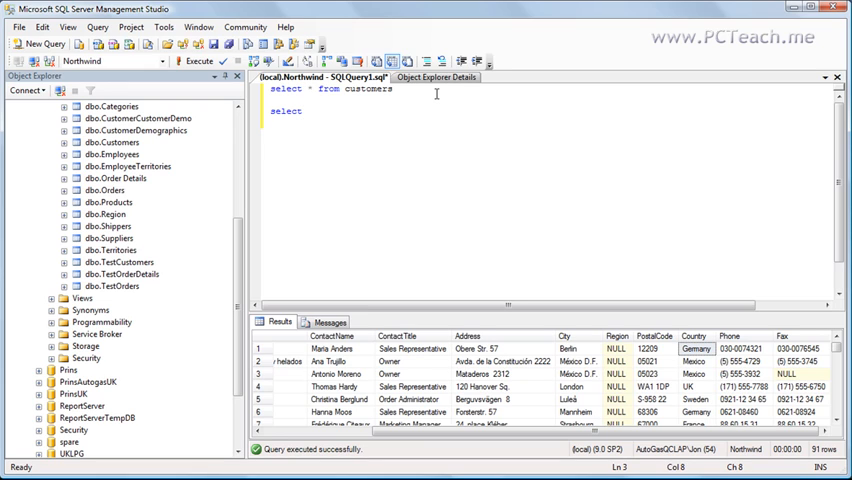
click(307, 111)
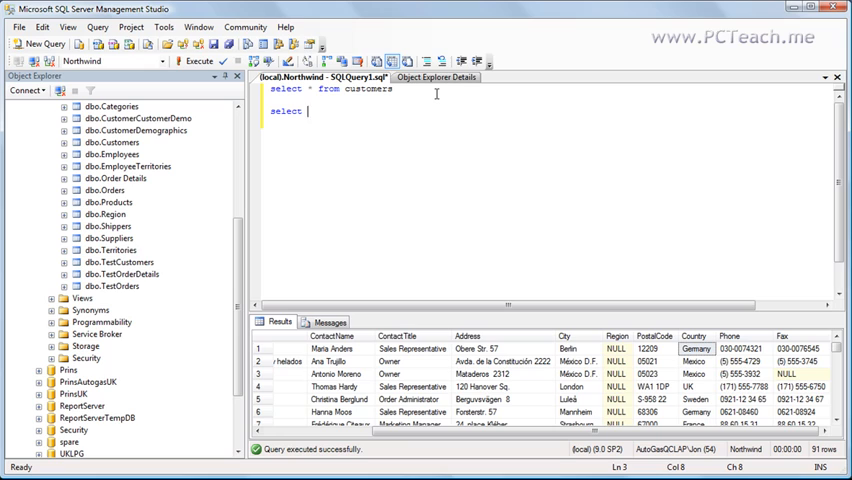
text(country)
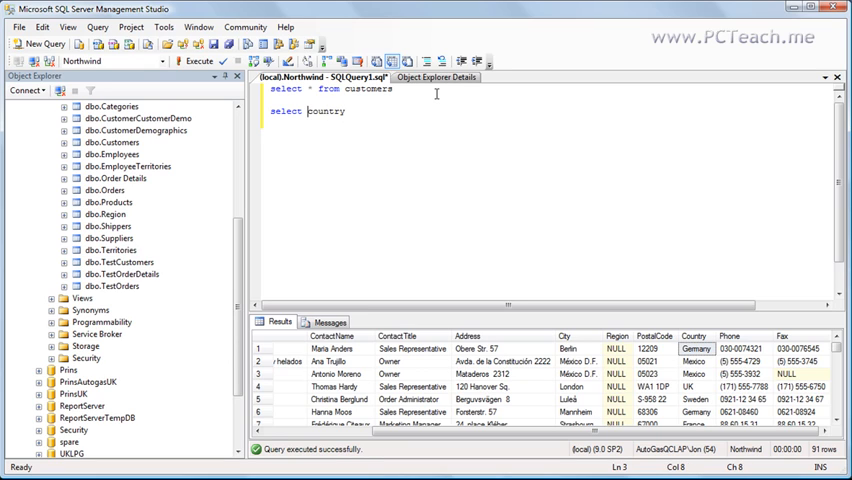
key(Enter)
text(count)
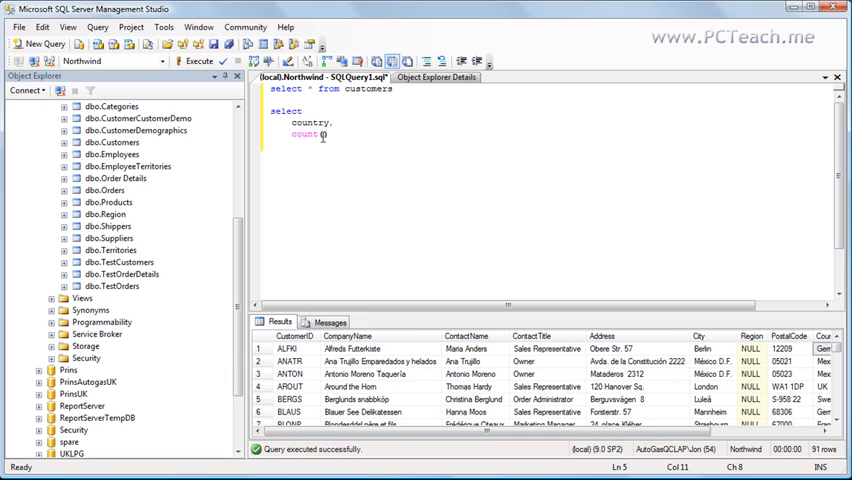
text((Cust)
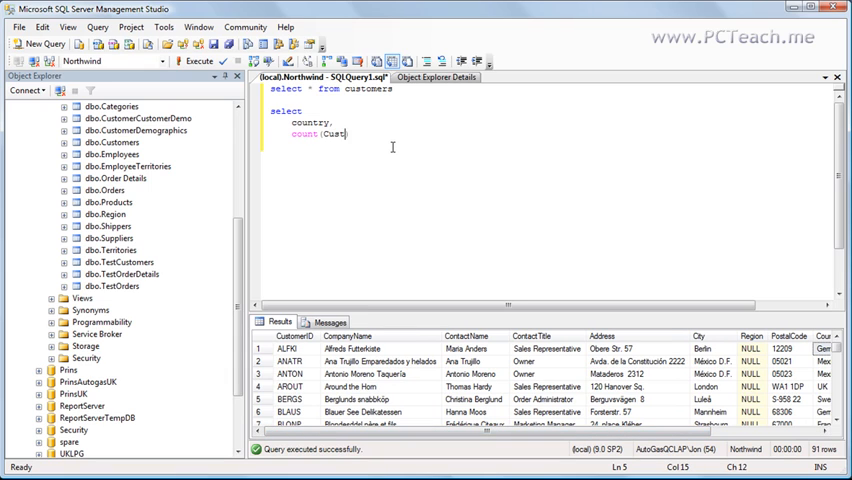
text(omerID))
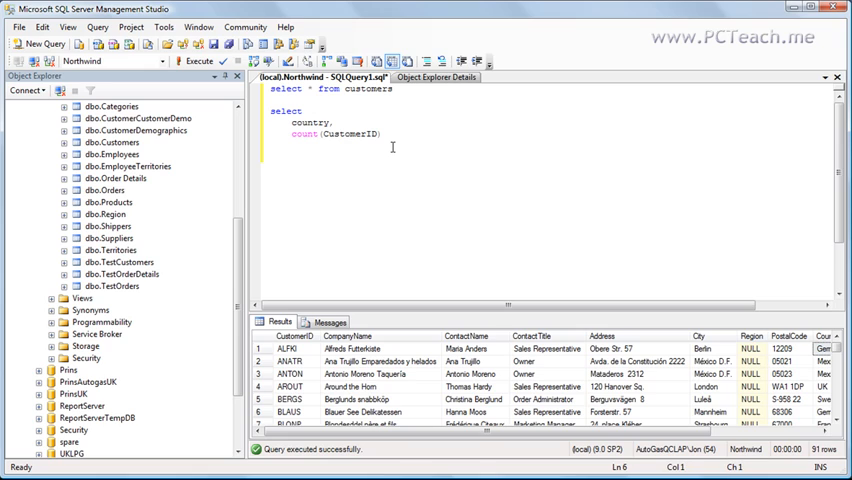
text(from)
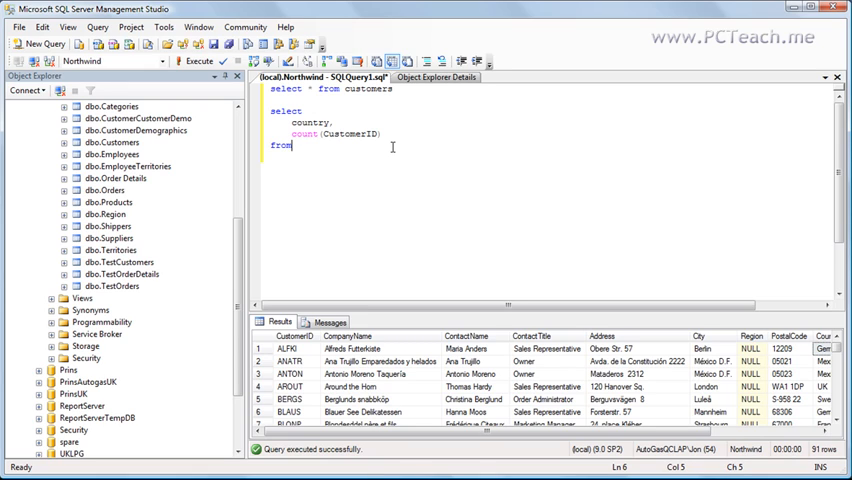
text(customers)
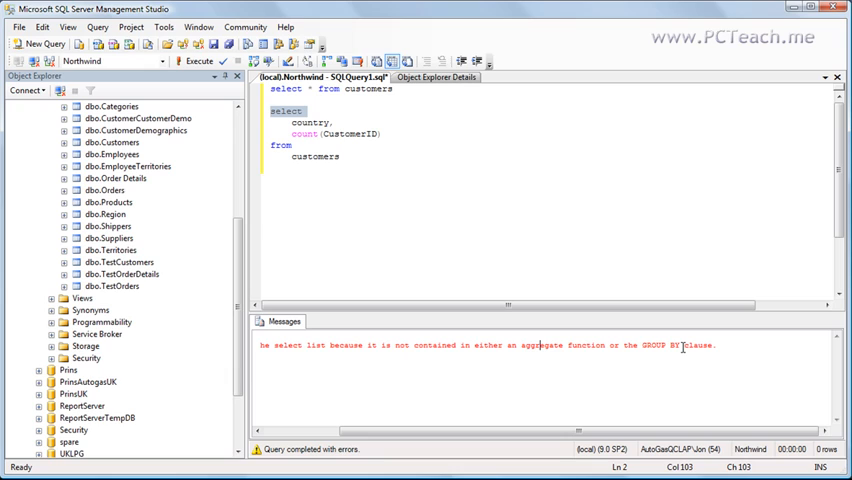
mouse_move(643, 356)
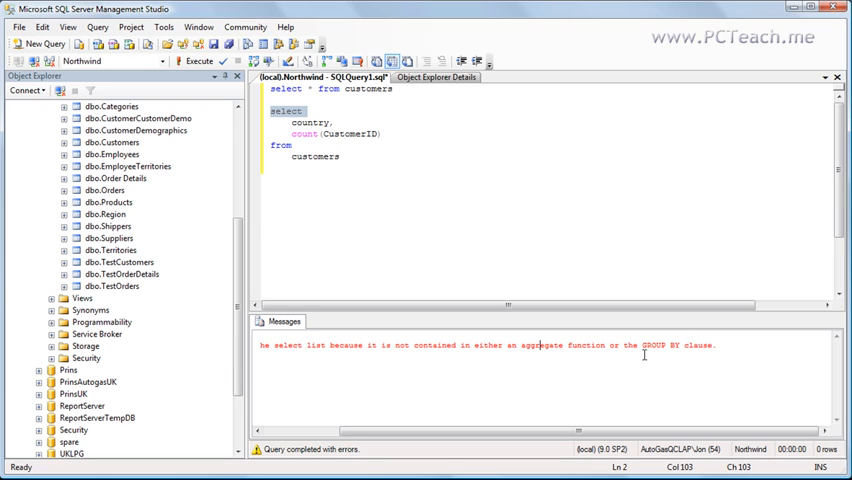
mouse_move(692, 356)
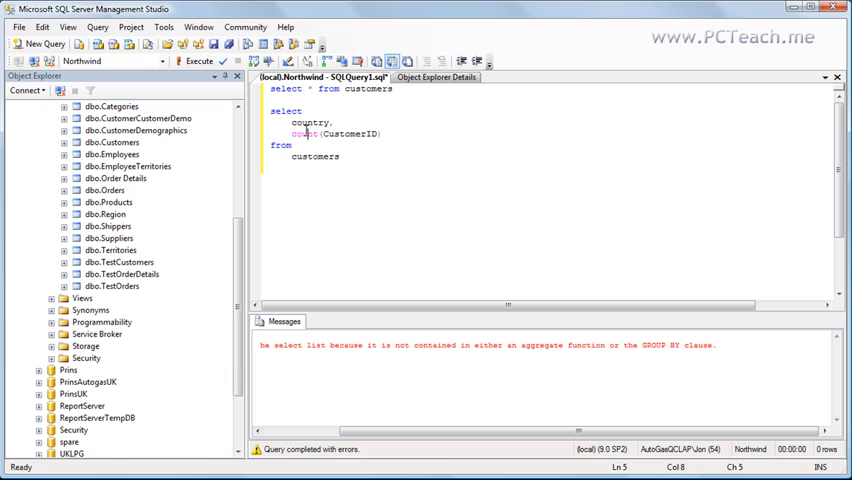
Step: Highlight count(CustomerID) while the missing GROUP BY error is shown
double_click(302, 133)
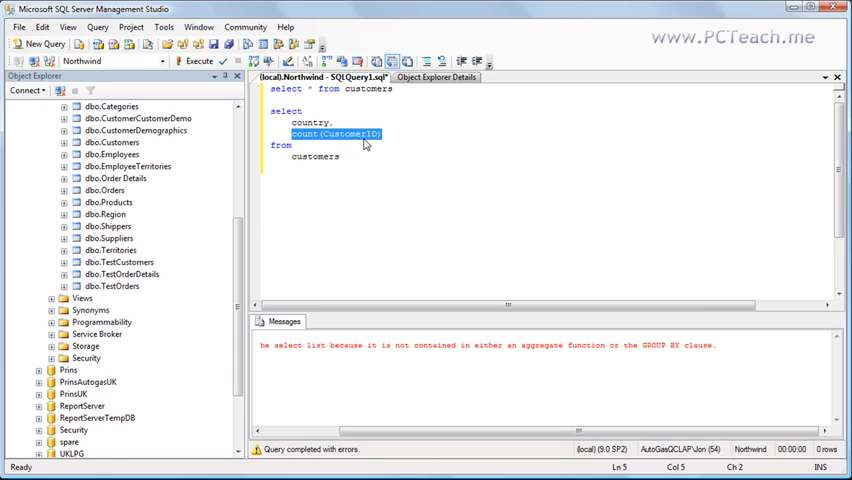
mouse_move(349, 126)
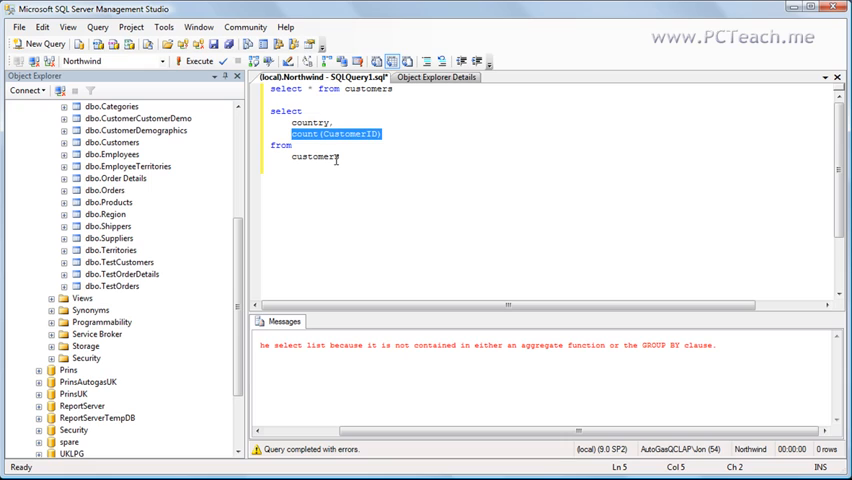
mouse_move(315, 121)
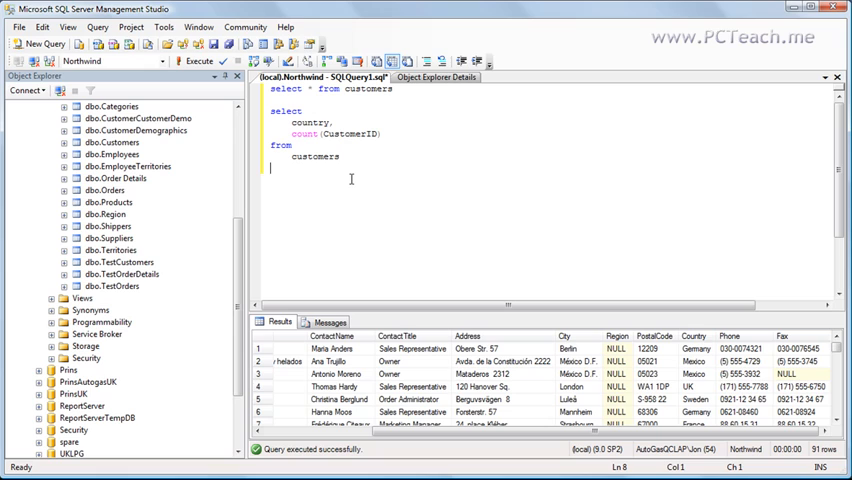
Step: Add 'group by country' to the count query and execute it
text(group by)
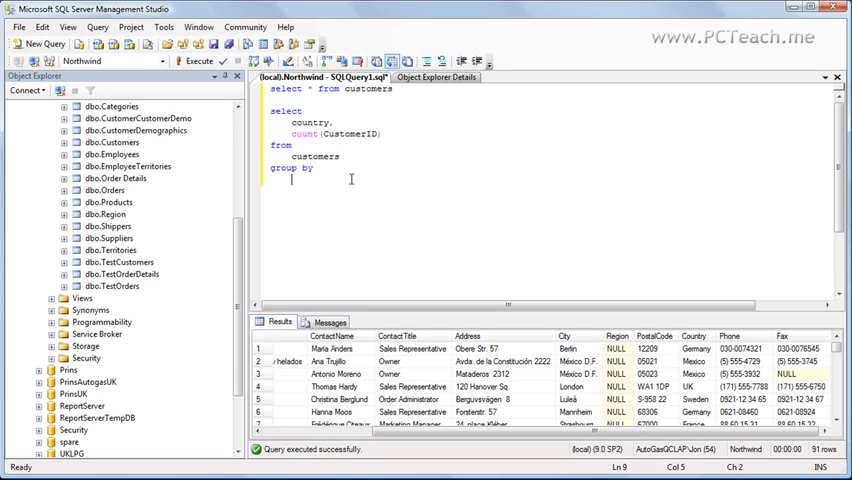
text(country)
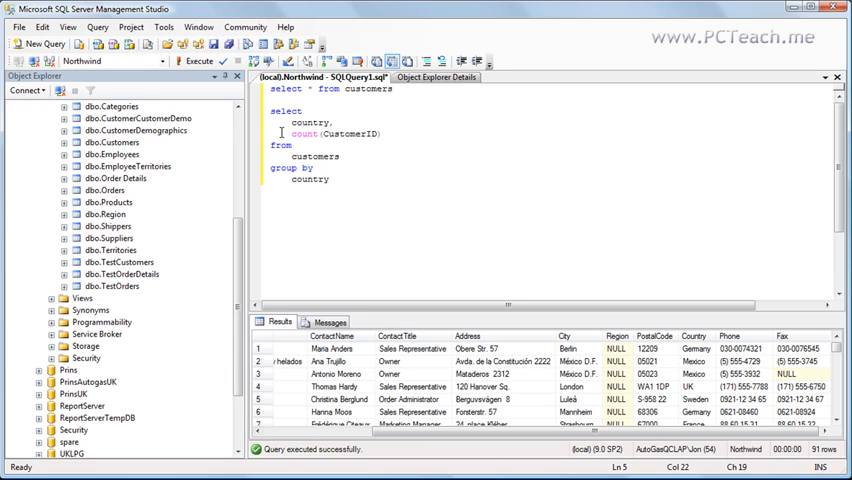
double_click(311, 133)
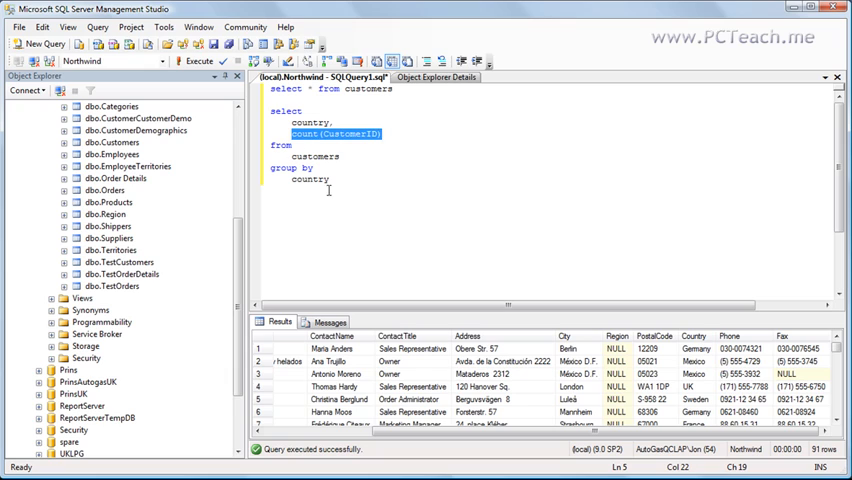
double_click(310, 179)
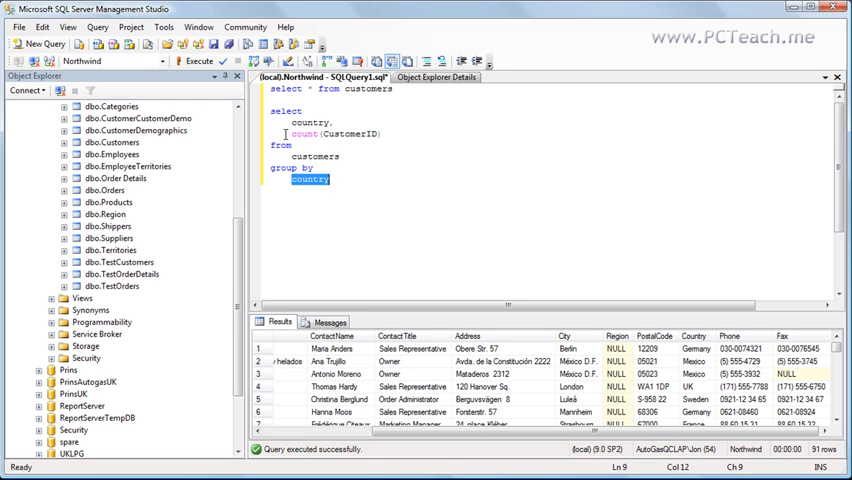
mouse_move(330, 134)
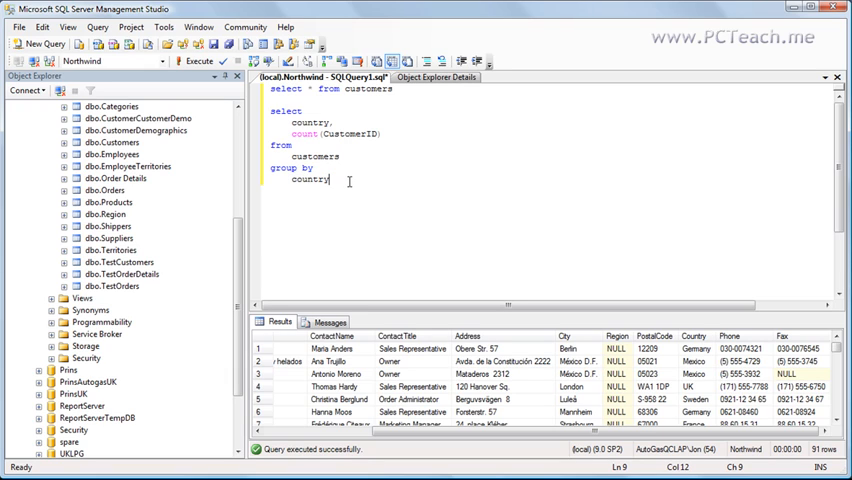
drag(270, 110, 330, 180)
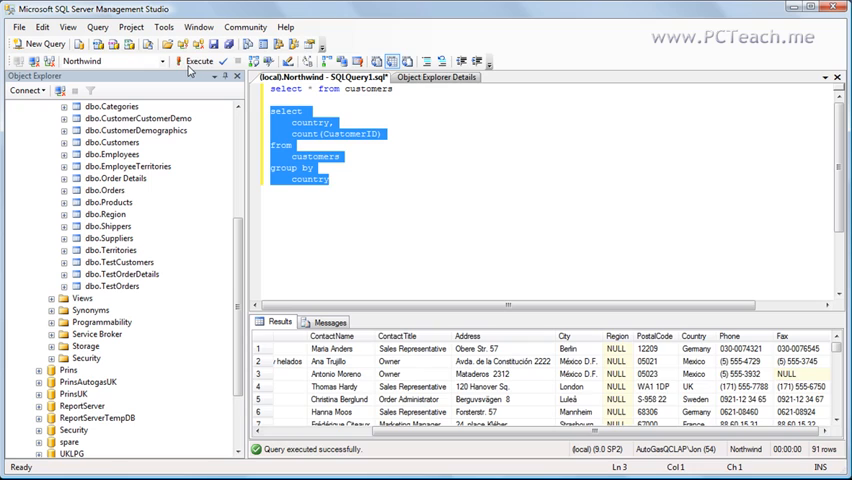
click(180, 64)
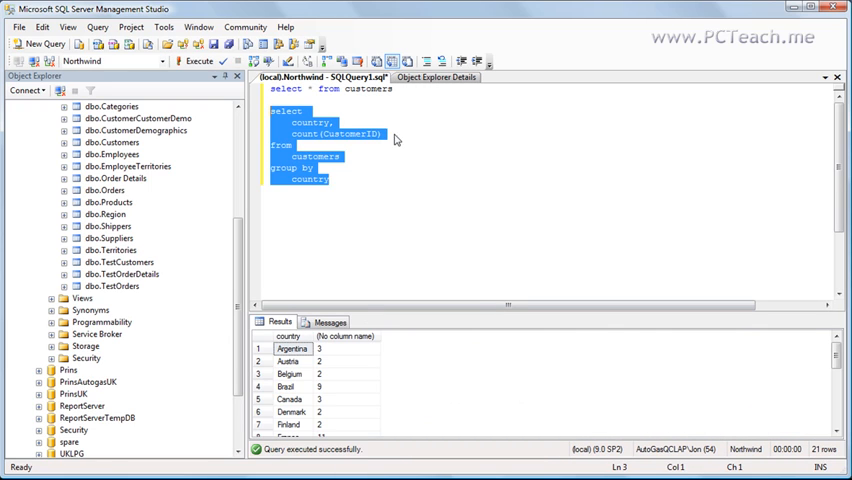
Step: Alias count(CustomerID) as Total and rerun, showing 21 country totals
text(as)
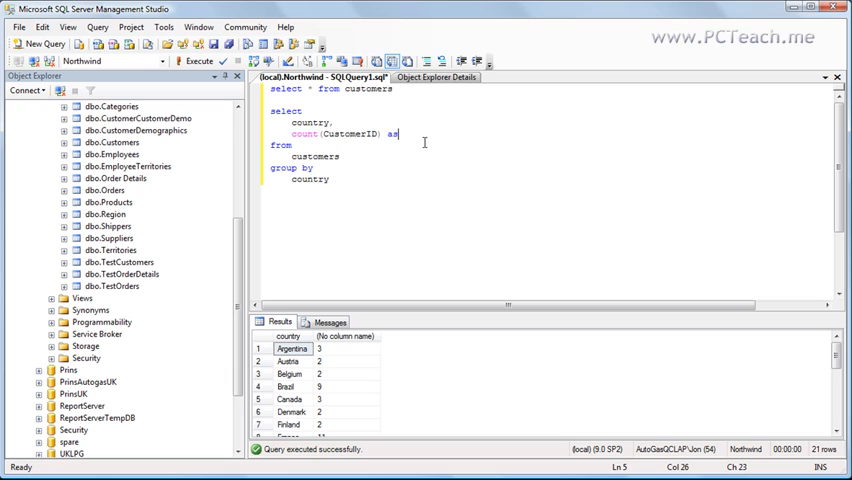
text(Total)
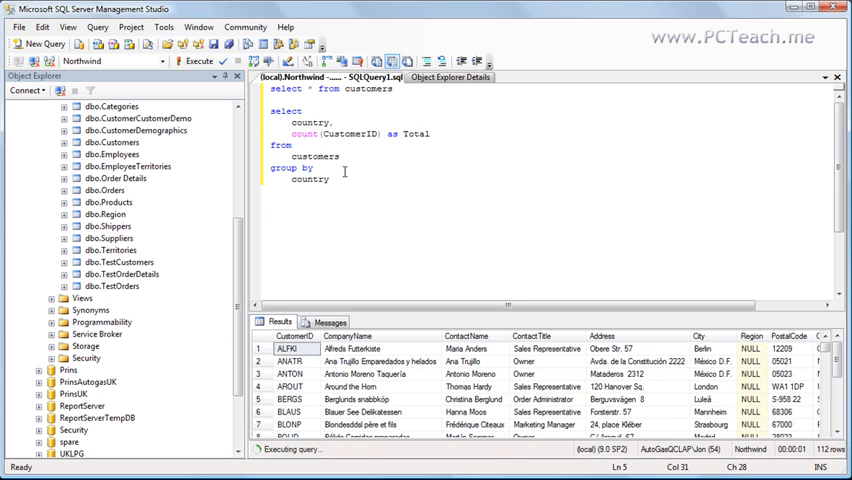
drag(270, 110, 330, 180)
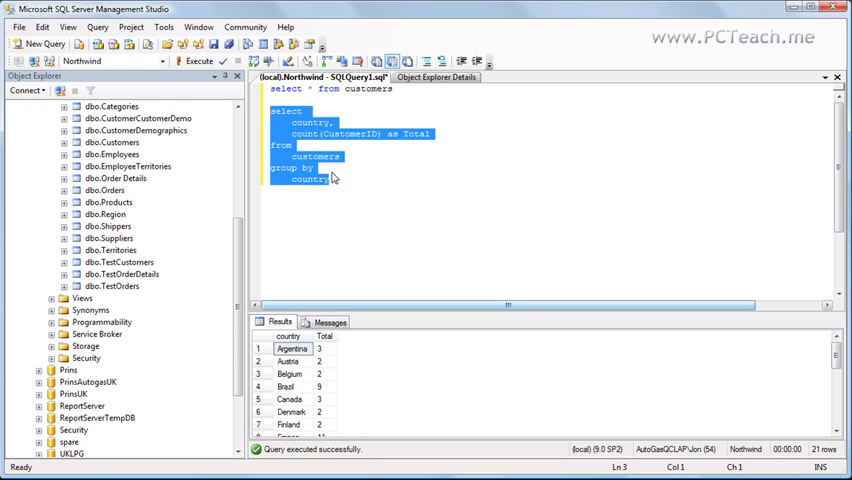
click(335, 179)
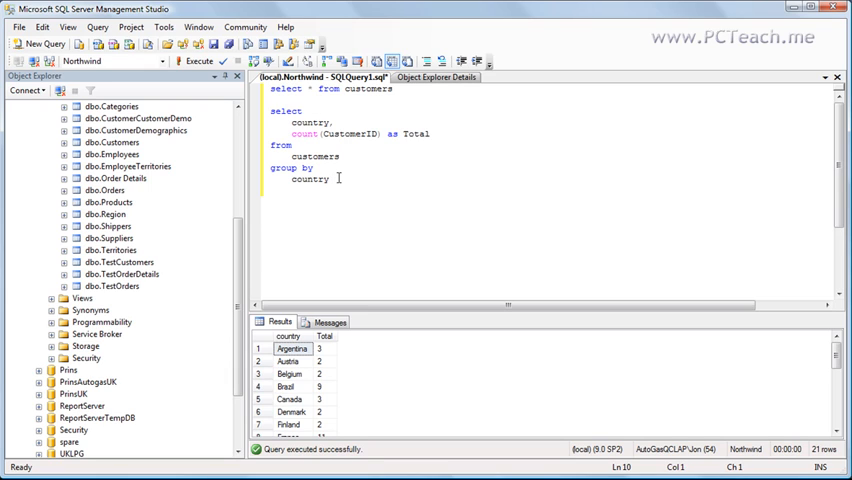
Step: Add 'order by 2 desc' to the count query and rerun it
text(order by)
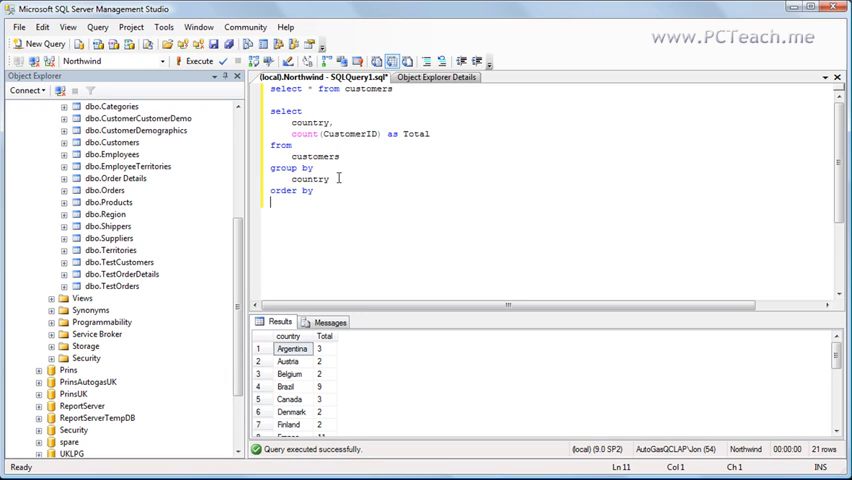
text(2)
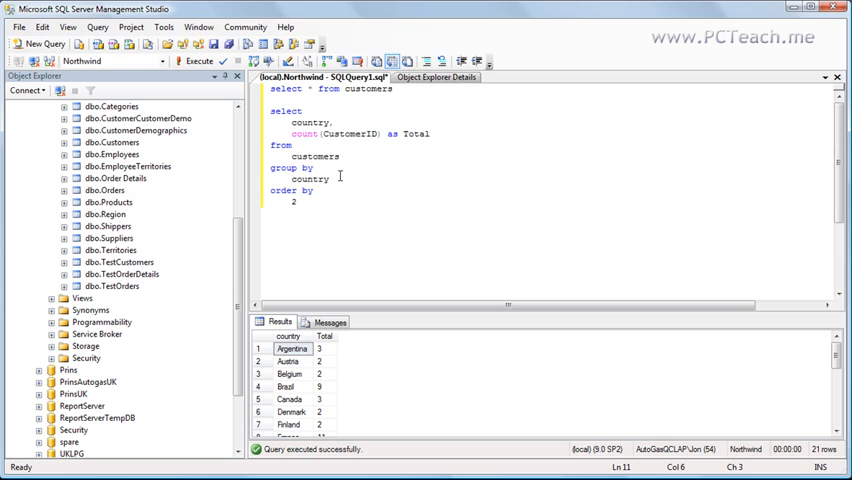
drag(301, 110, 295, 202)
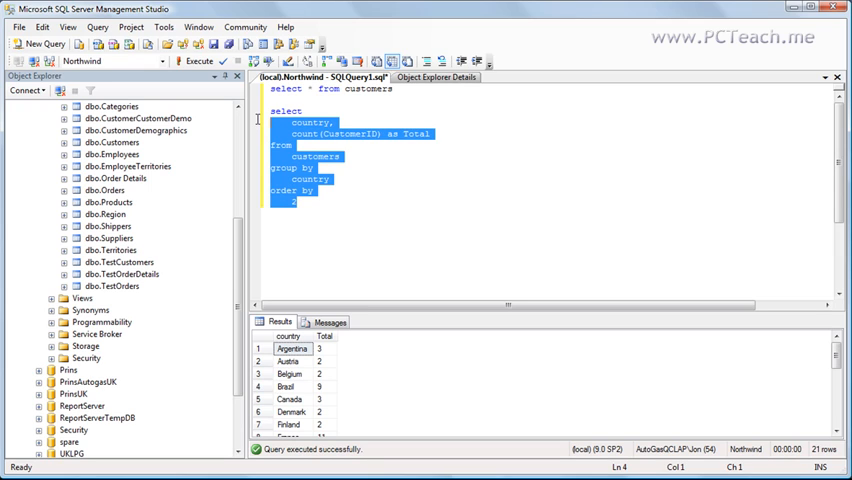
click(320, 202)
text( desc)
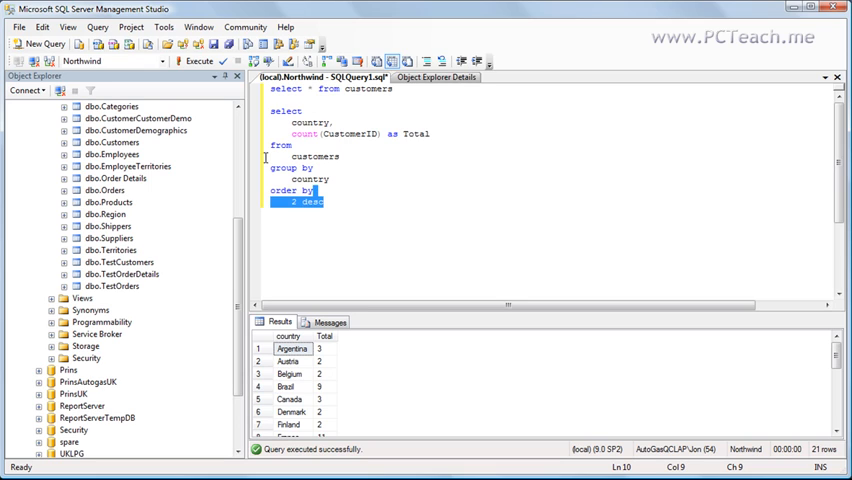
drag(269, 110, 322, 201)
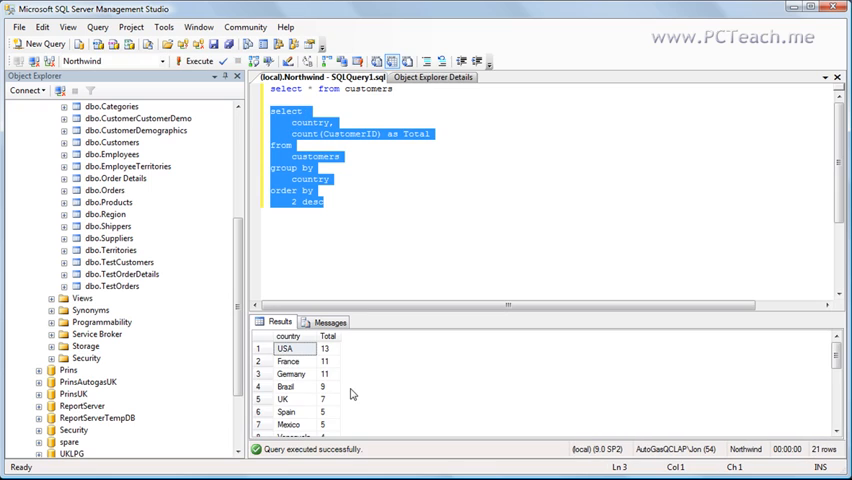
mouse_move(323, 360)
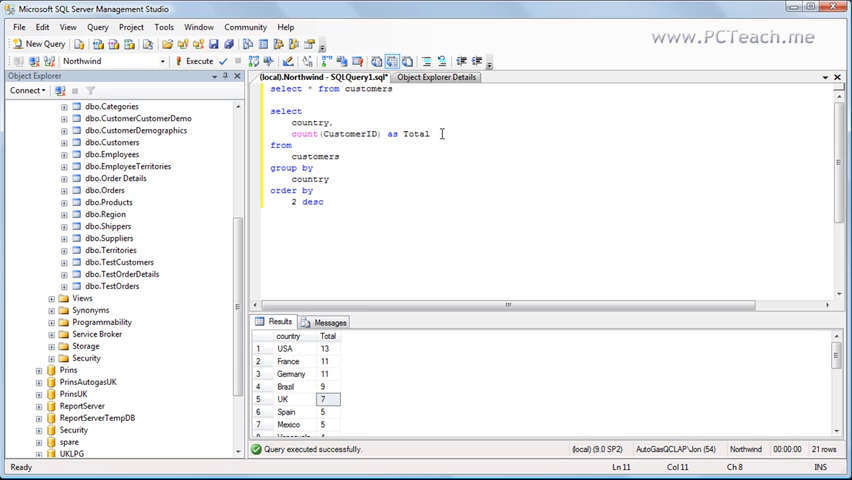
triple_click(330, 89)
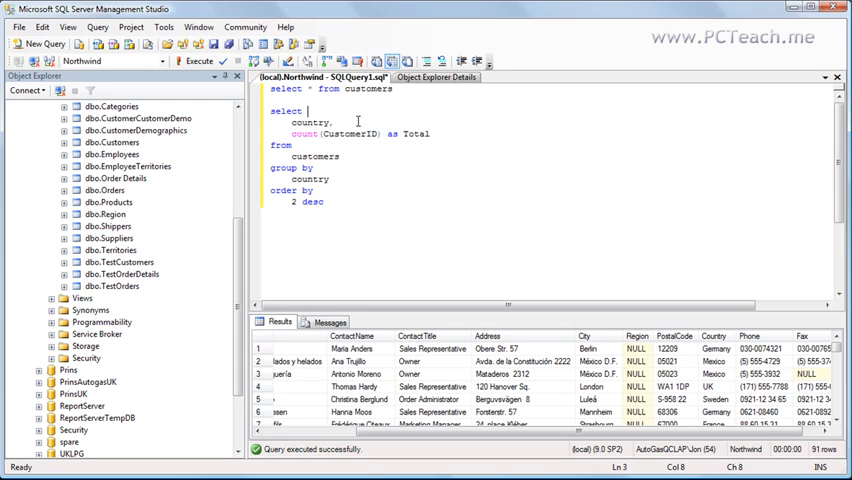
Step: Add city to the SELECT and GROUP BY lists and execute
key(Enter)
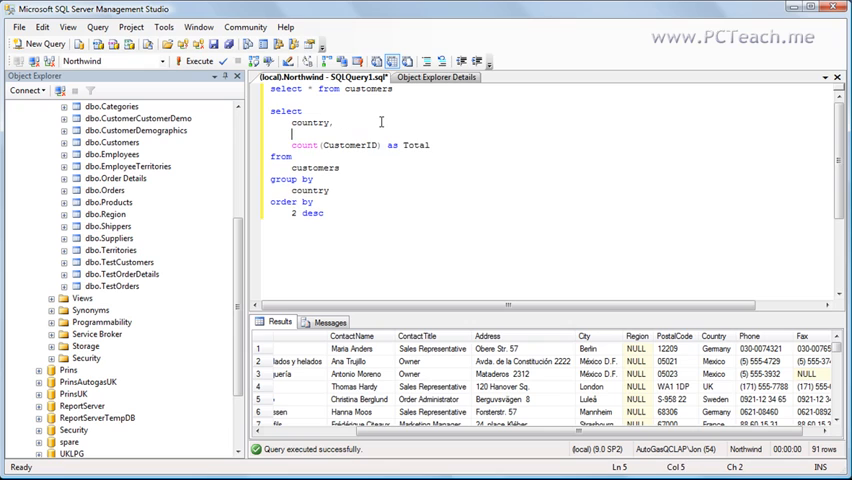
text(city,)
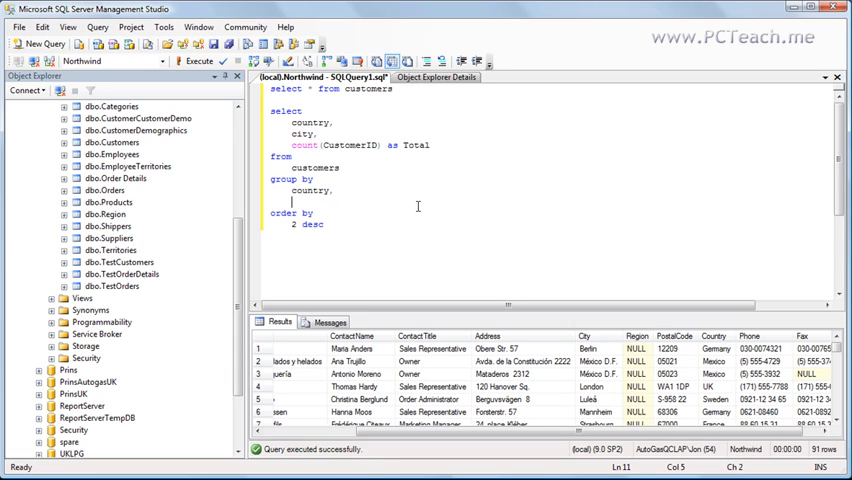
text(city)
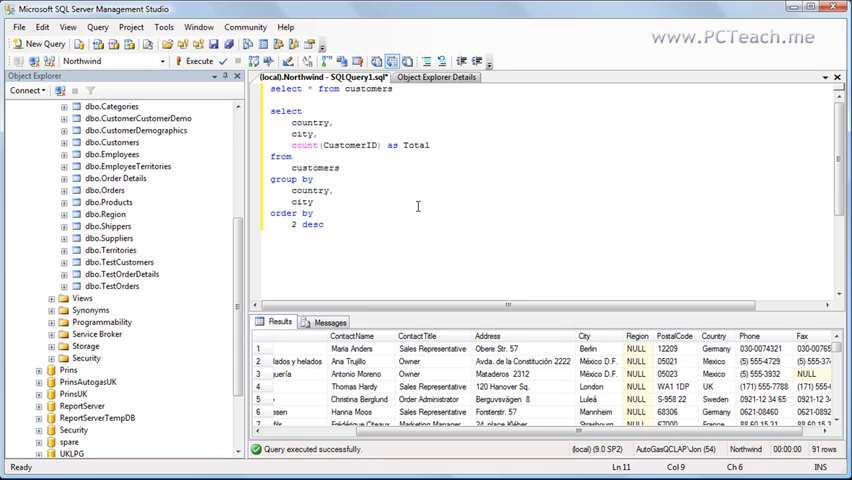
drag(290, 110, 324, 224)
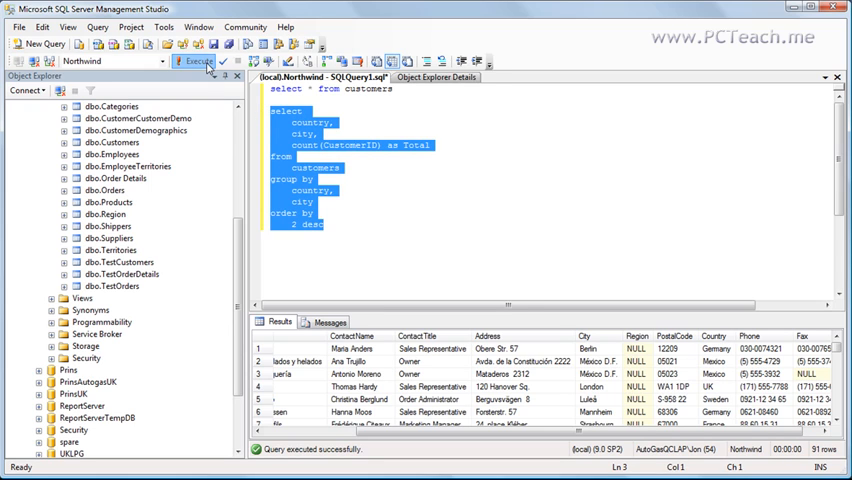
click(196, 64)
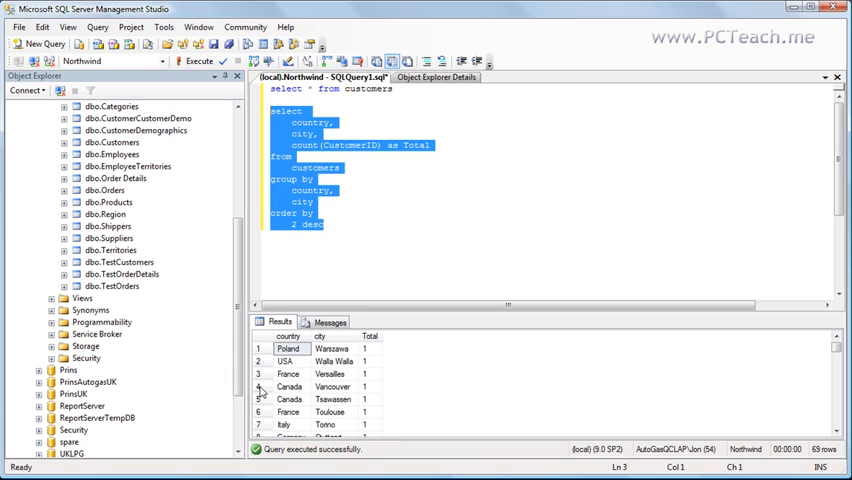
mouse_move(318, 383)
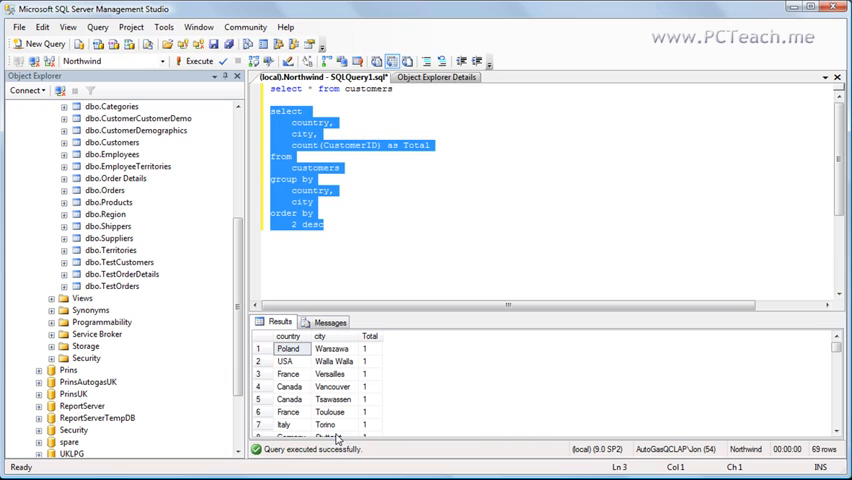
mouse_move(292, 384)
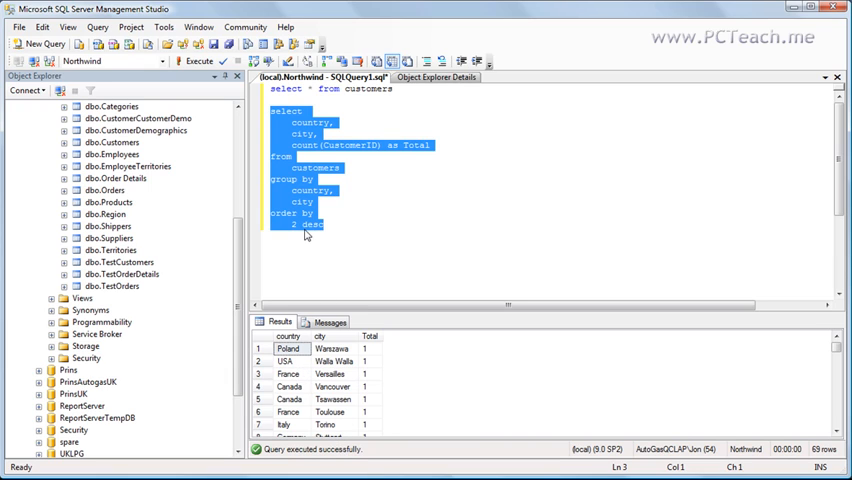
Step: Sort by 1, 2, 3 desc, fix the comma, and rerun for 69 rows
click(370, 236)
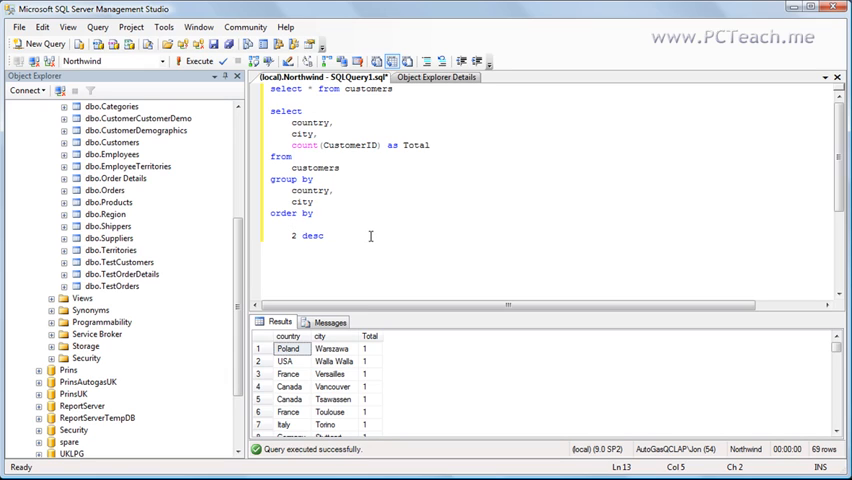
text(1)
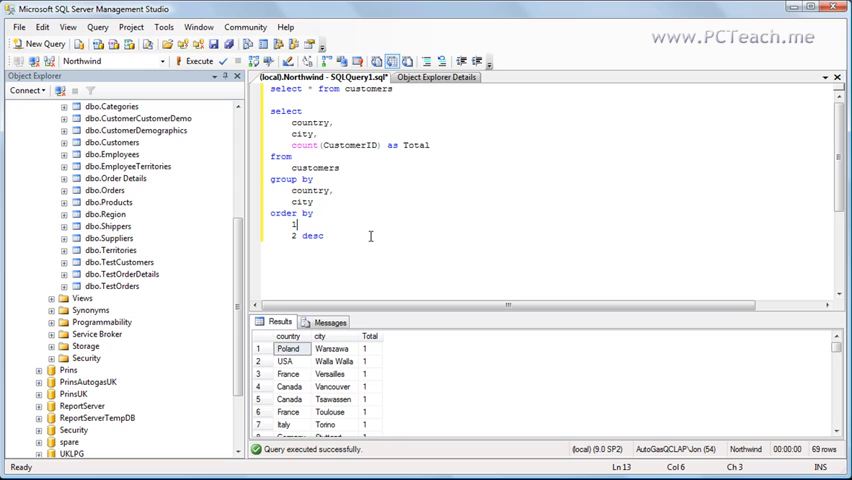
text(.)
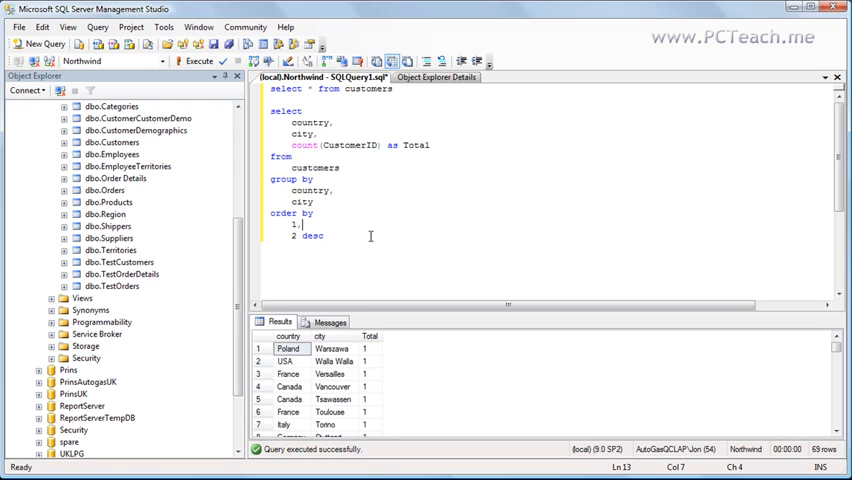
text(,2)
click(550, 235)
text(3)
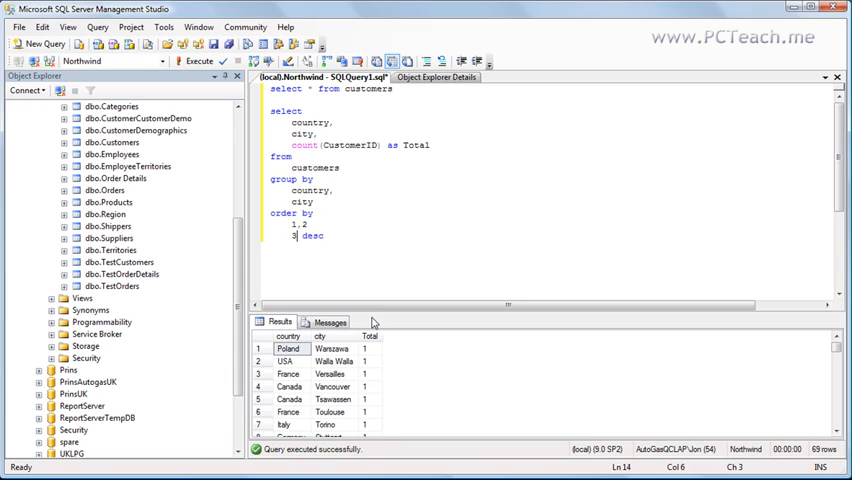
mouse_move(377, 377)
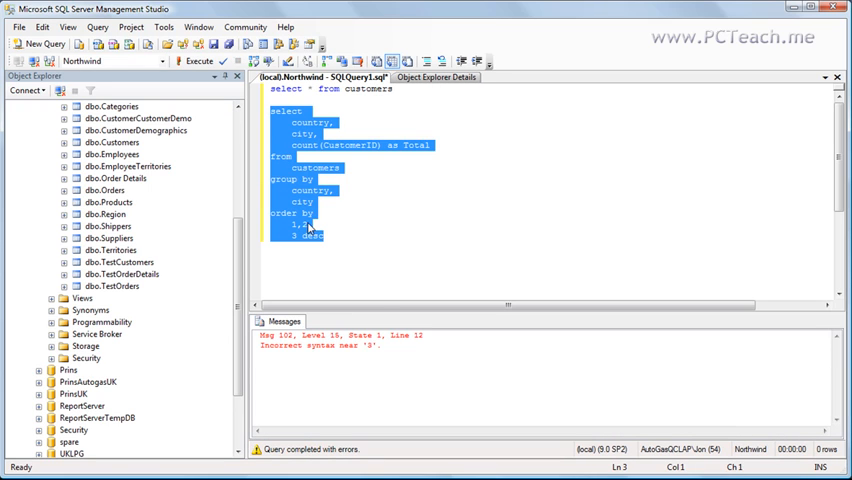
click(326, 236)
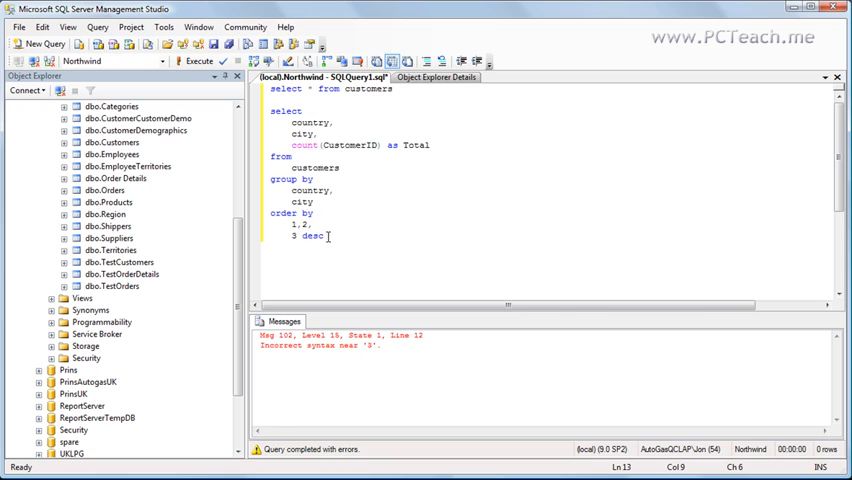
drag(269, 110, 322, 237)
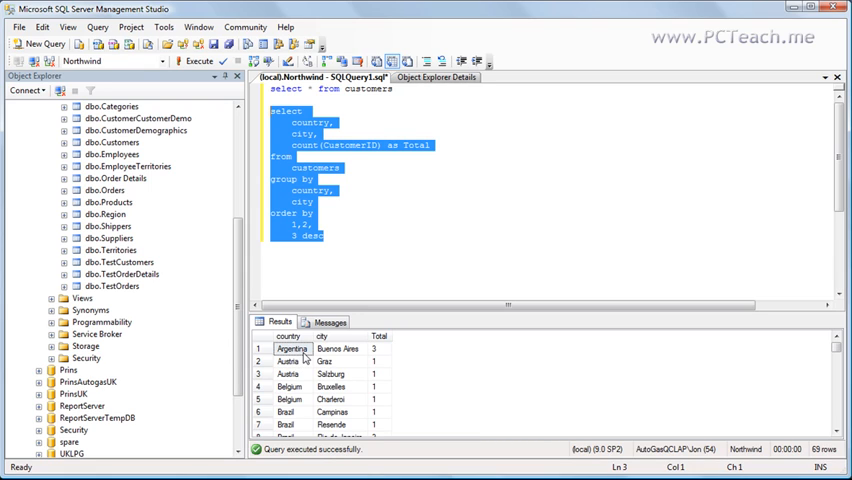
mouse_move(380, 357)
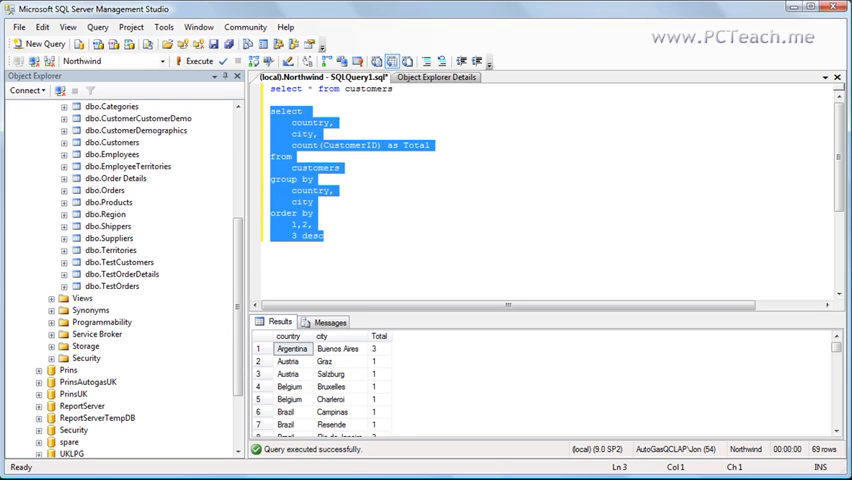
scroll(down, 3)
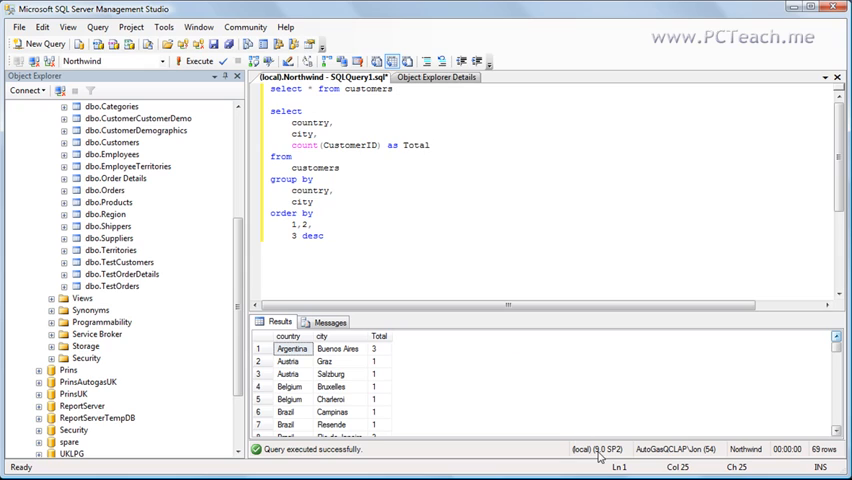
mouse_move(352, 239)
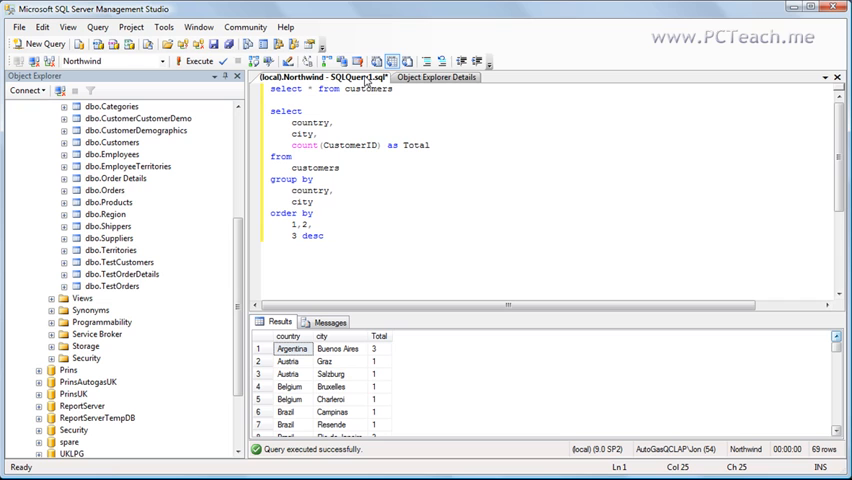
mouse_move(476, 258)
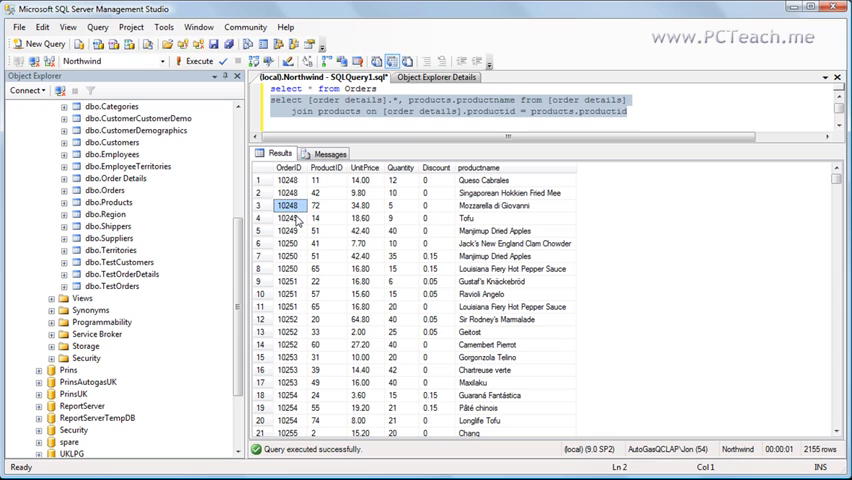
Step: Point out OrderIDs, order 10248's lines and Queso Cabrales in the join results
click(288, 180)
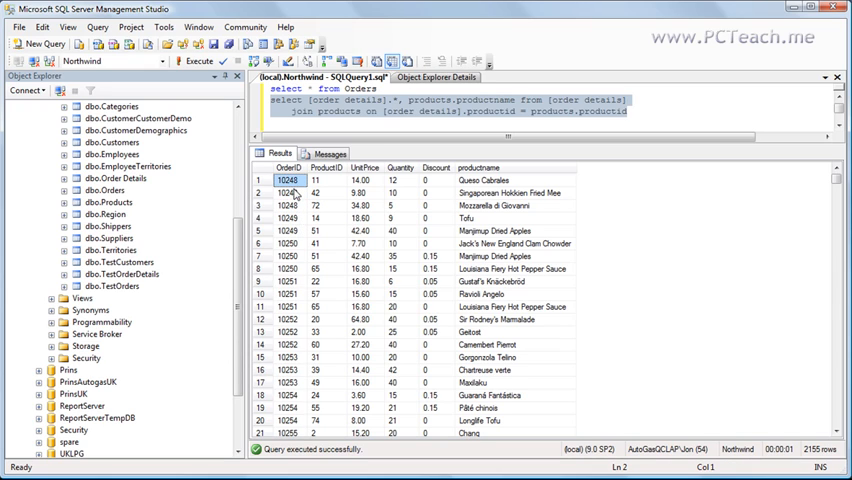
click(289, 205)
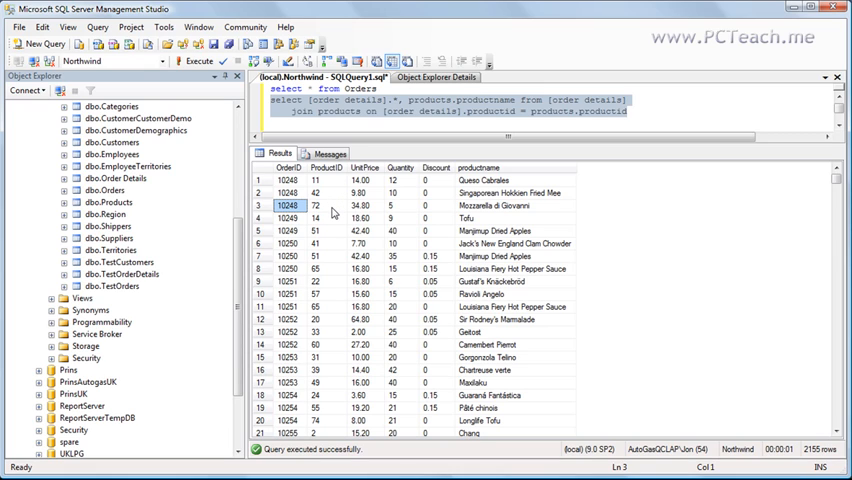
click(508, 180)
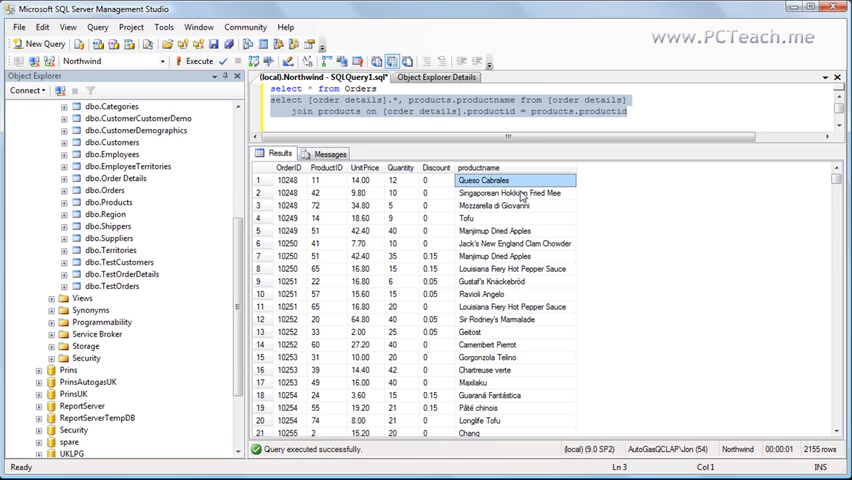
click(515, 205)
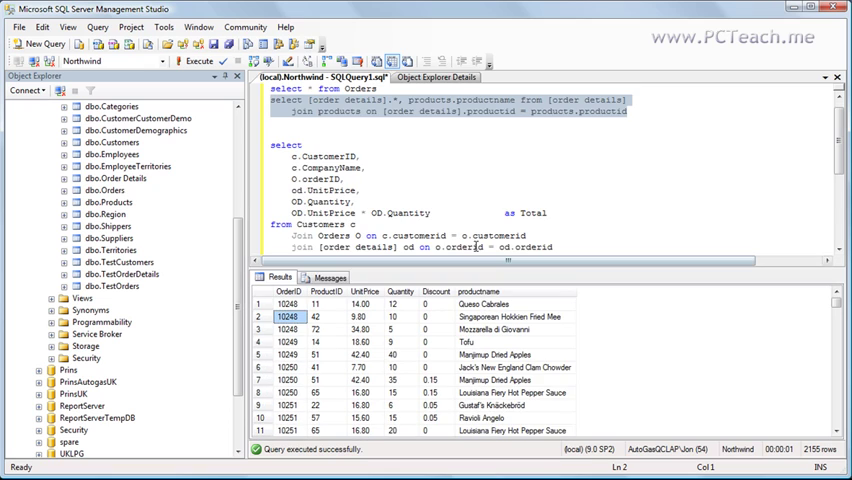
scroll(down, 3)
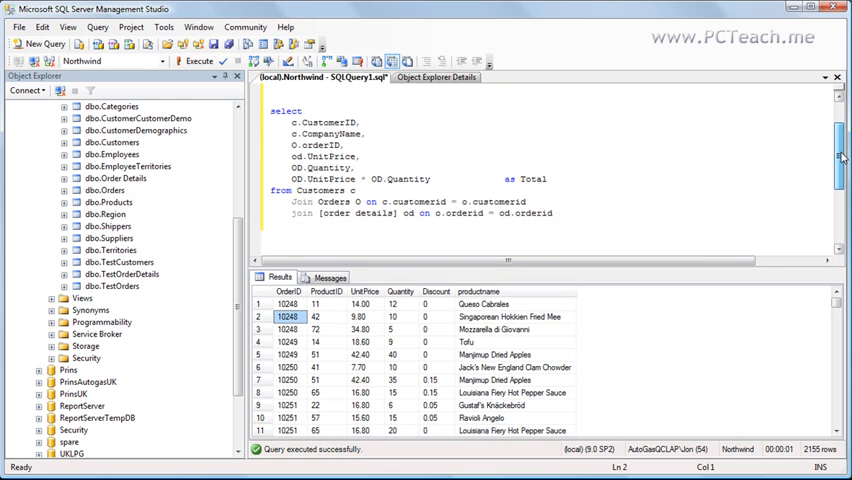
key(ctrl+a)
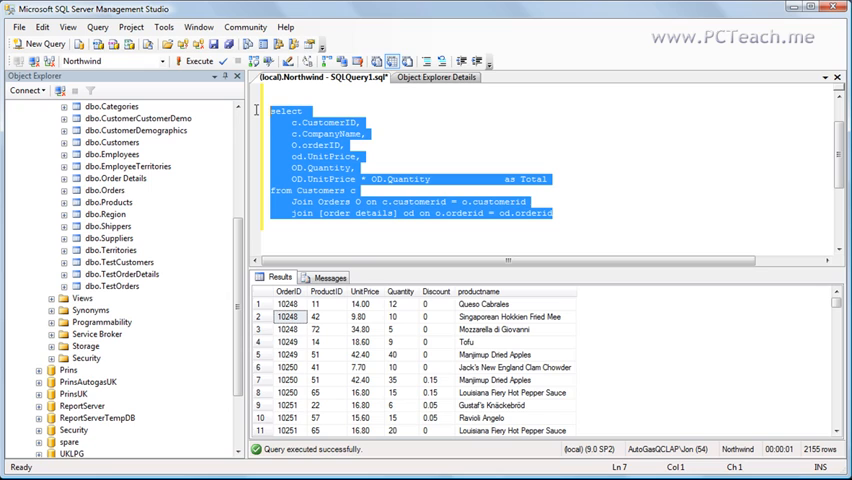
click(191, 58)
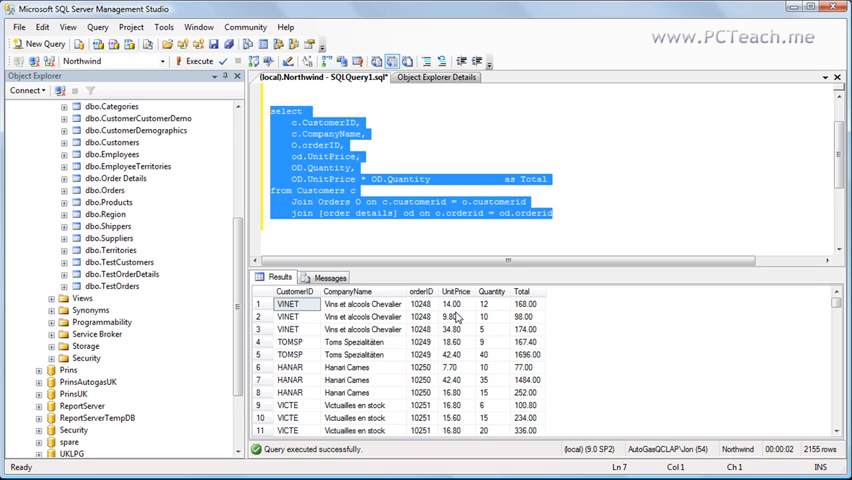
click(492, 304)
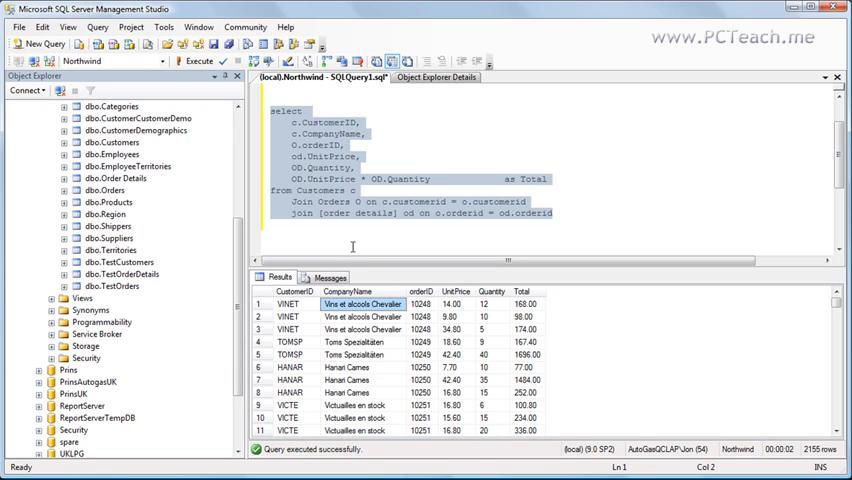
Step: Add GROUP BY c.customerid, c.companyname, o.orderid after the joins
click(606, 219)
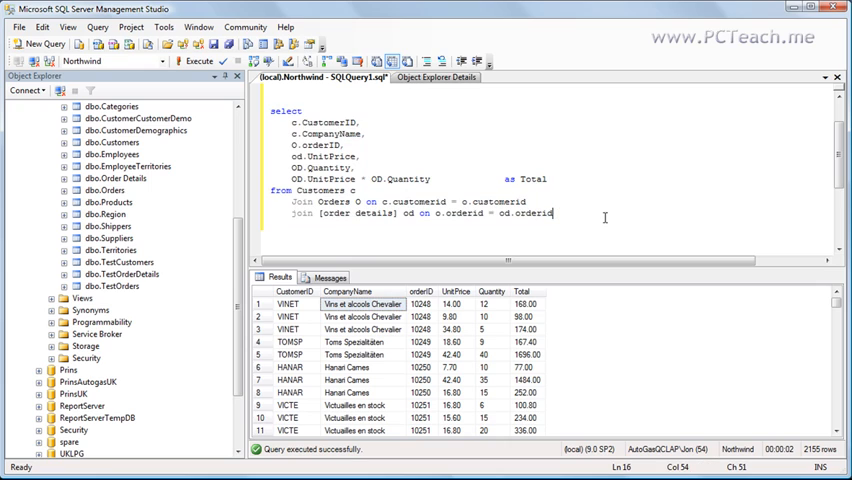
text(group by)
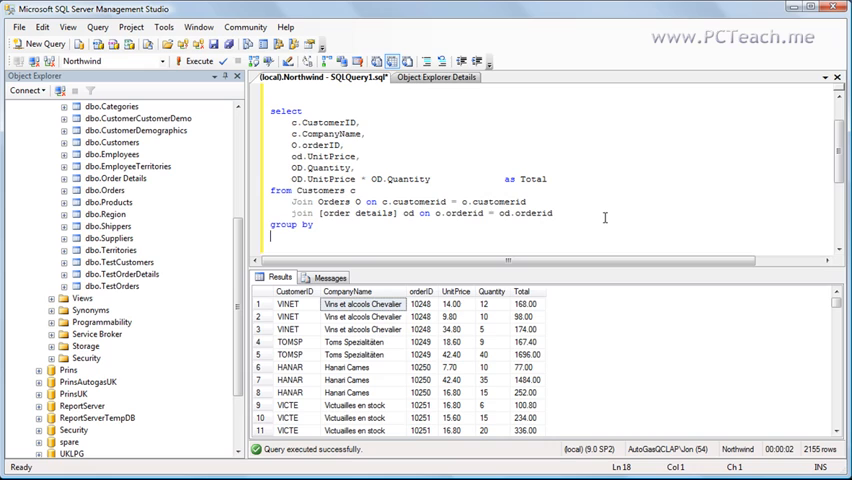
text(custom)
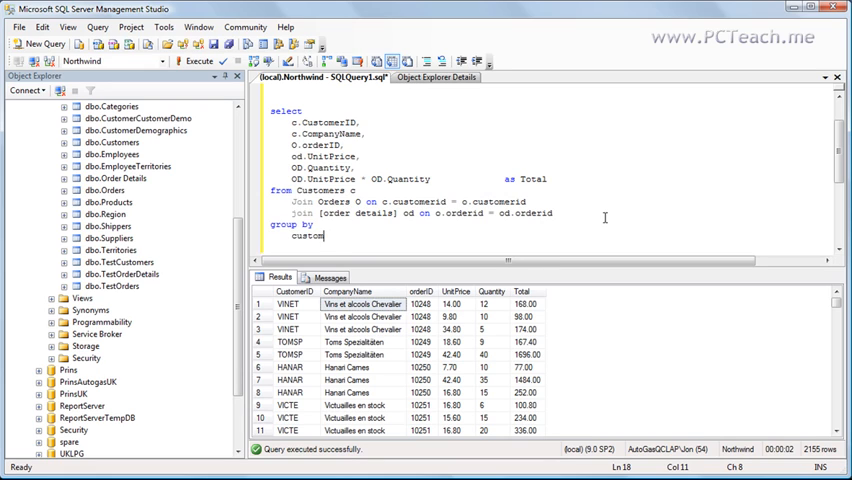
text(erid,)
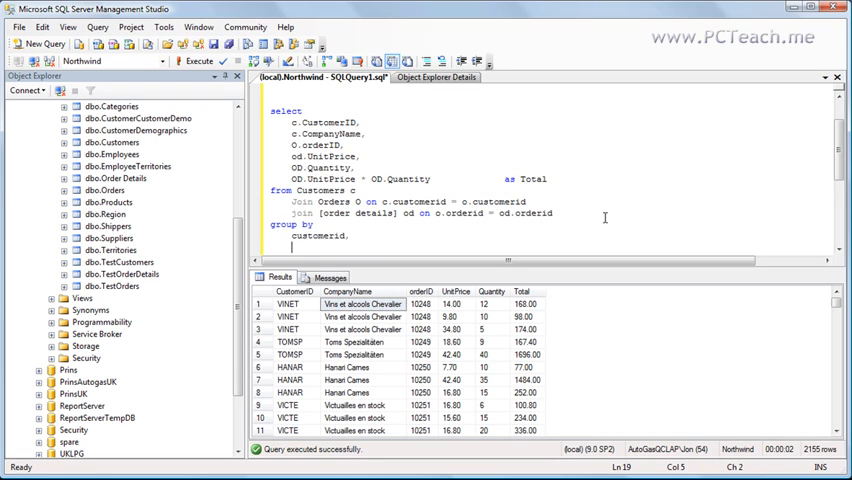
text(c)
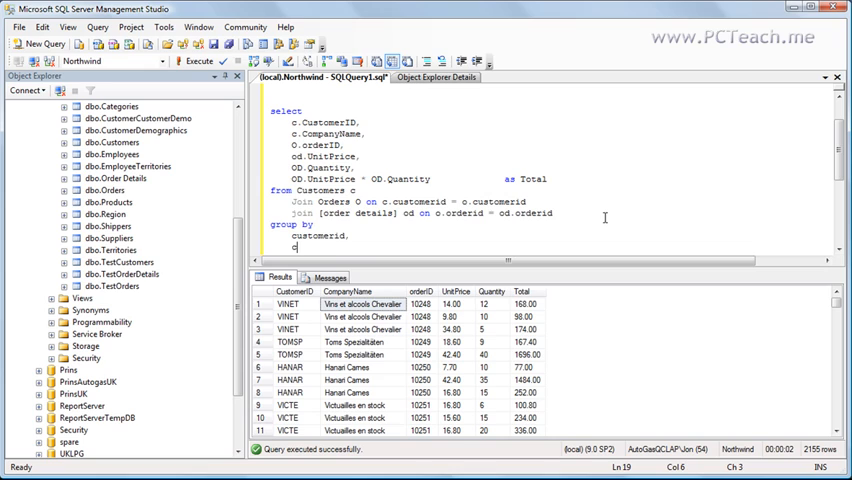
text(companyname,)
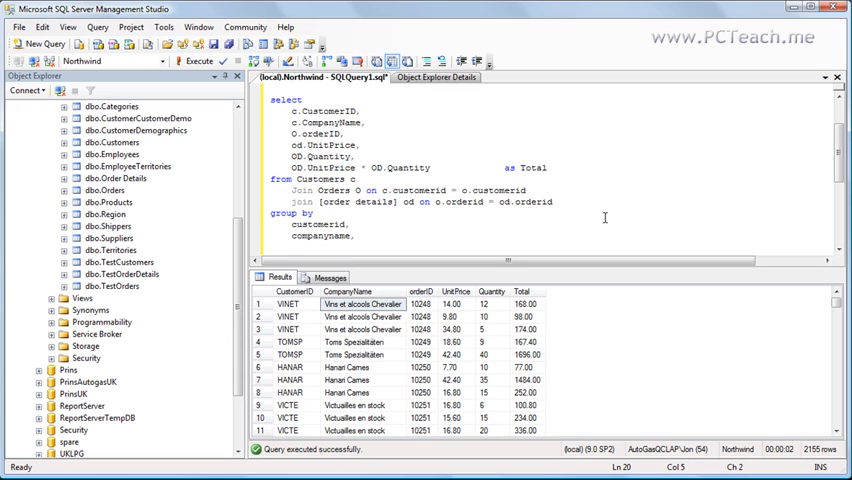
text(orderid)
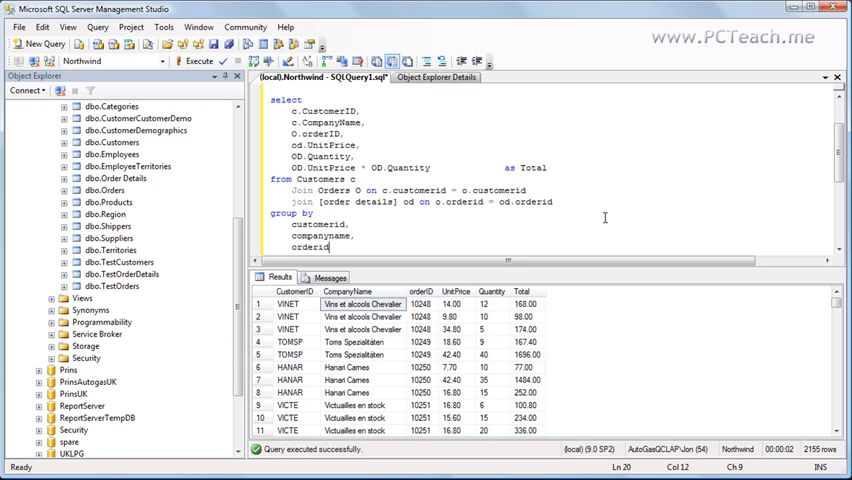
text(,)
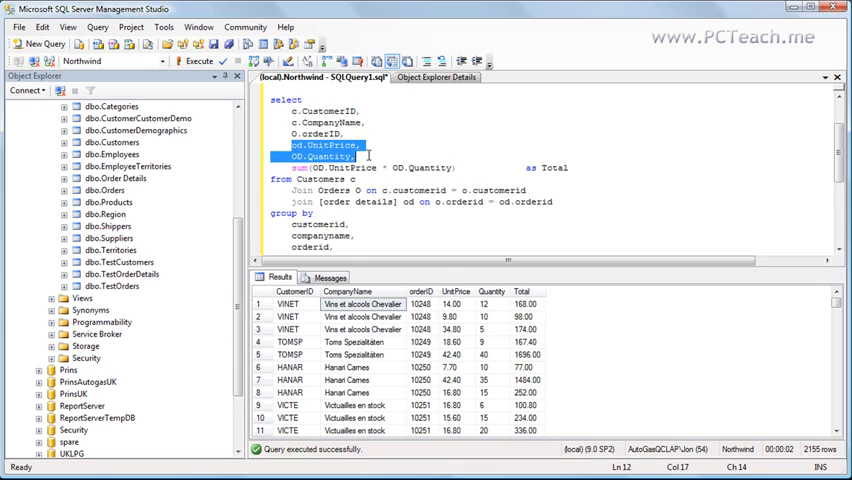
Step: Remove the UnitPrice and Quantity columns, then run the summing query
key(Delete)
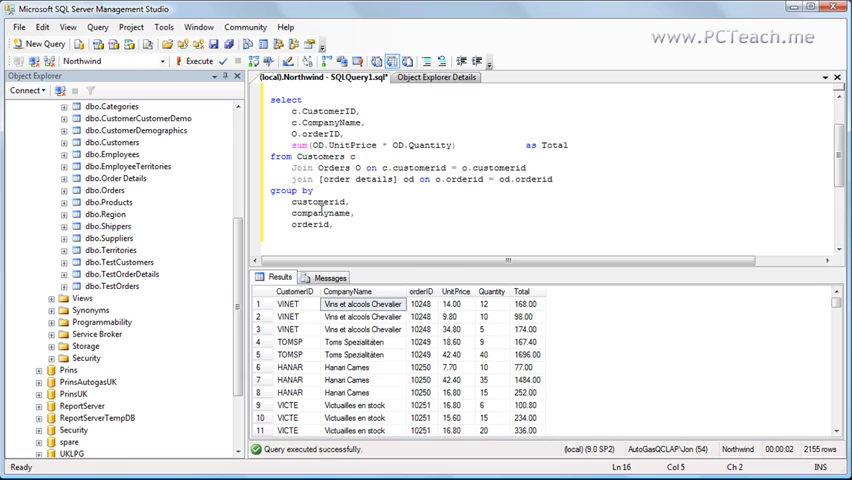
text(c.)
click(314, 224)
text(o.)
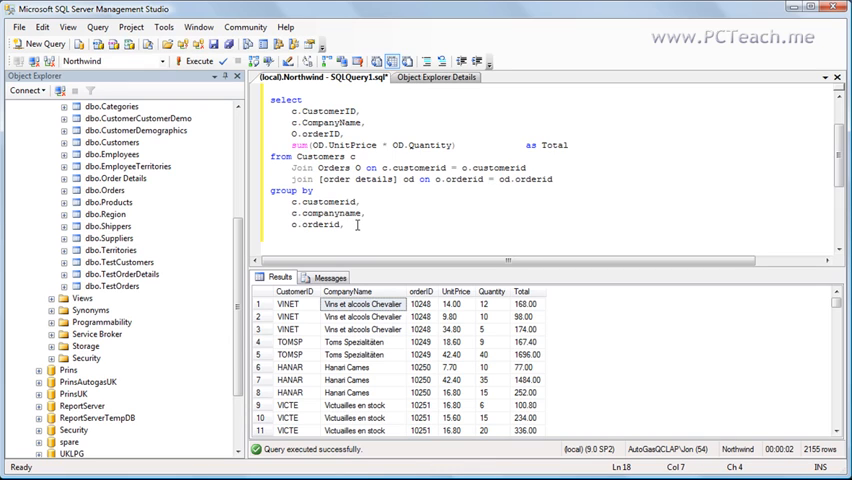
drag(290, 121, 340, 224)
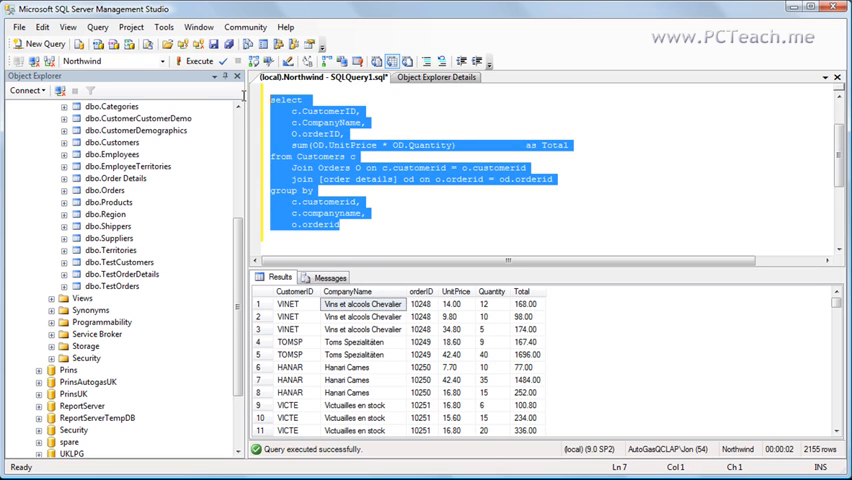
click(197, 57)
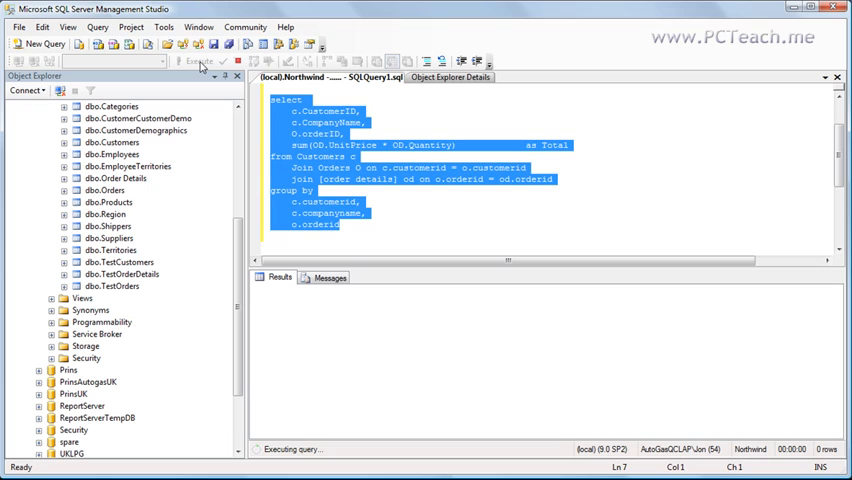
Step: Let the query return 830 order totals, then highlight sum and start a new line
click(195, 60)
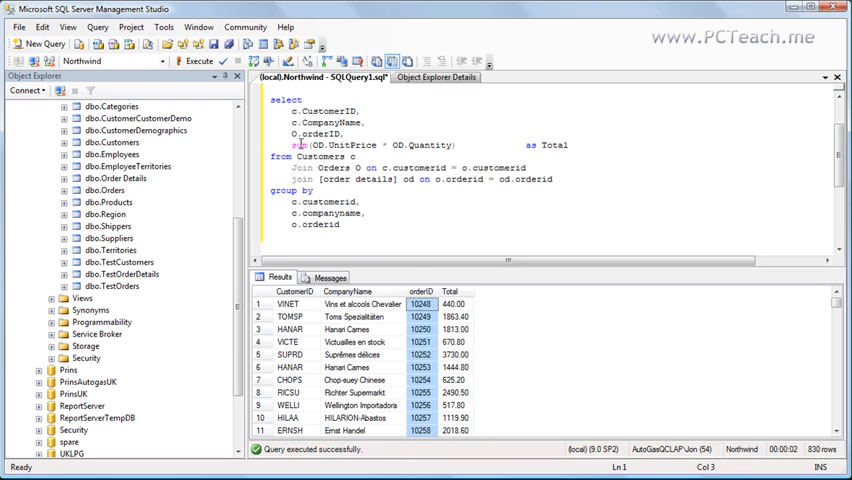
double_click(281, 145)
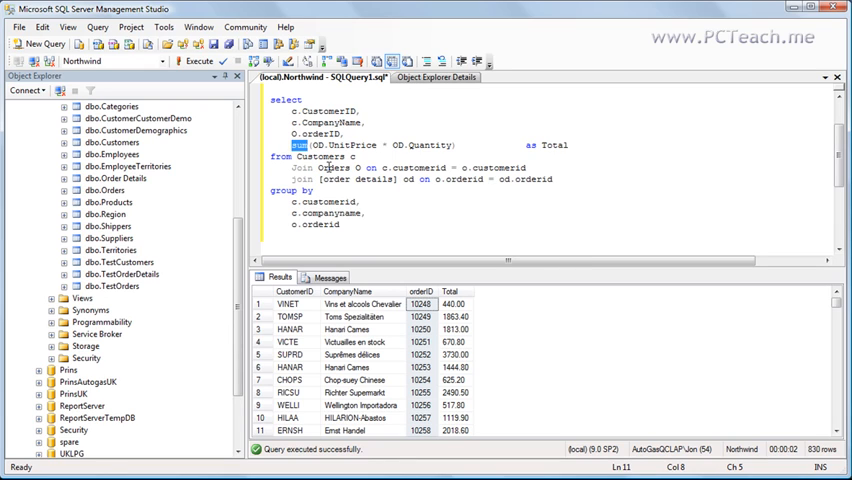
click(340, 225)
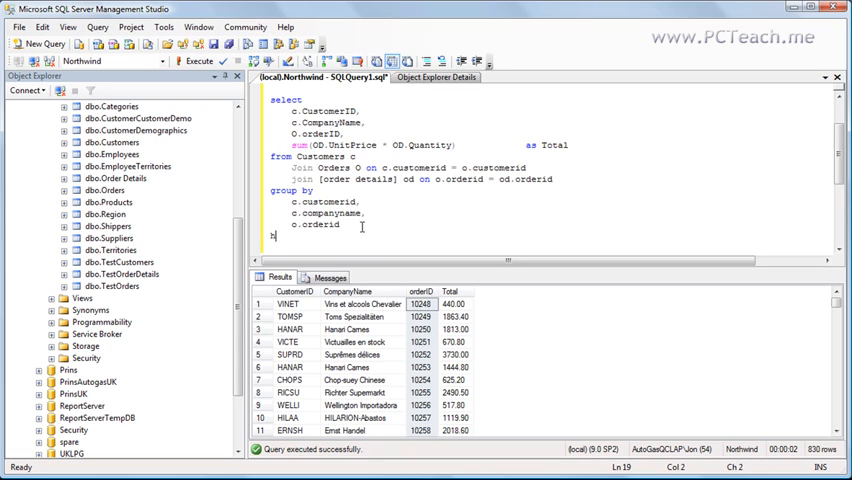
Step: Add HAVING sum(OD.UnitPrice * OD.Quantity) >= 1000 and run, giving 419 rows
text(having)
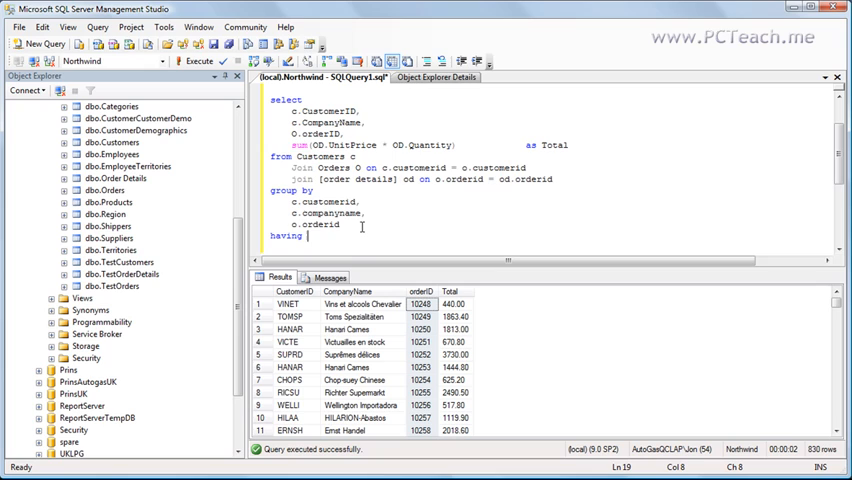
double_click(418, 144)
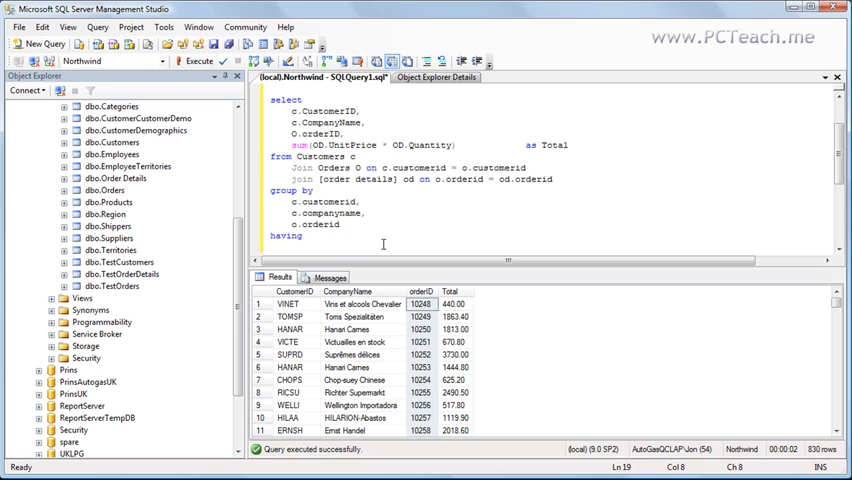
text(sum(OD.UnitPrice * OD.Quantity))
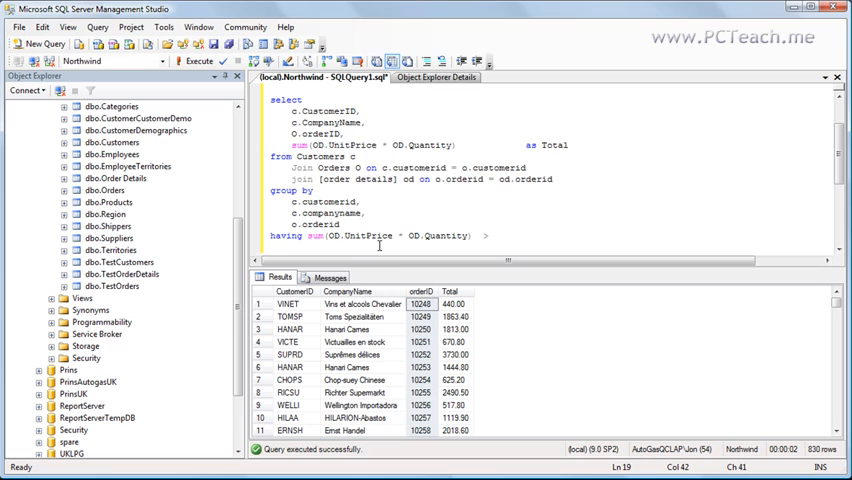
text(>1000)
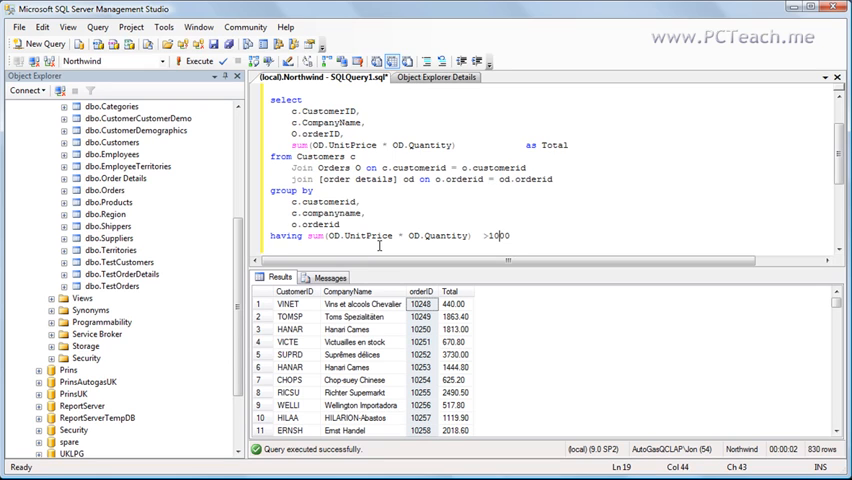
text(=)
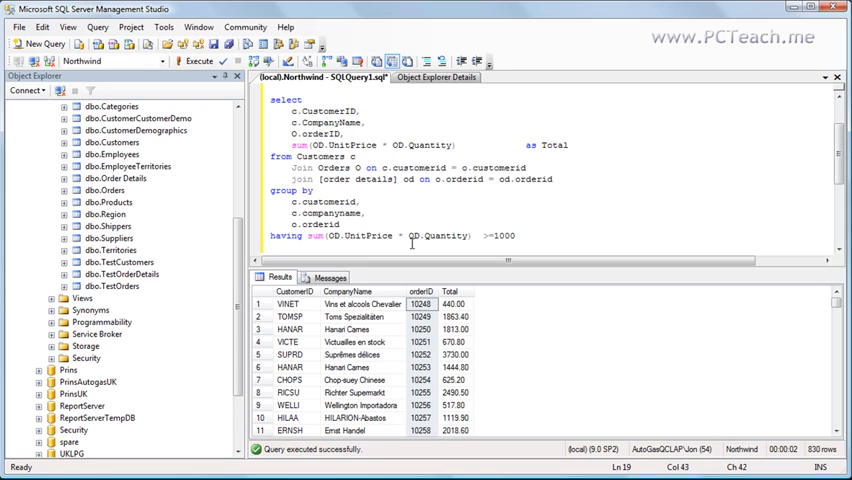
key(ctrl+a)
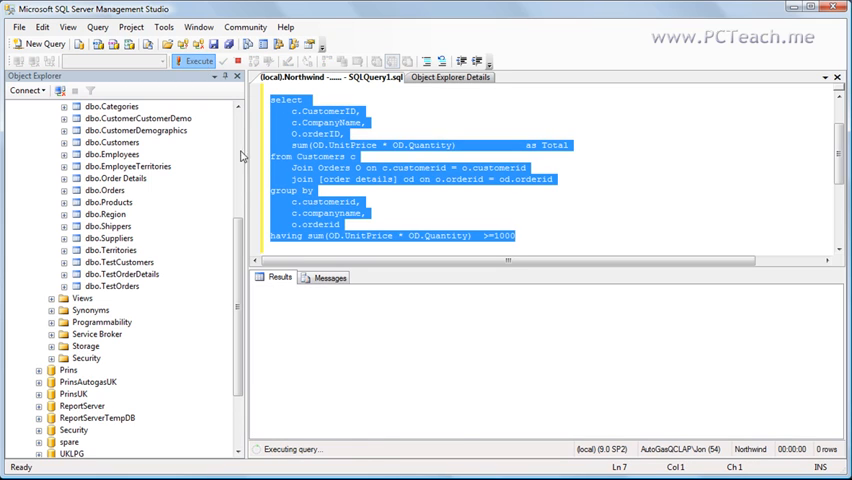
click(195, 61)
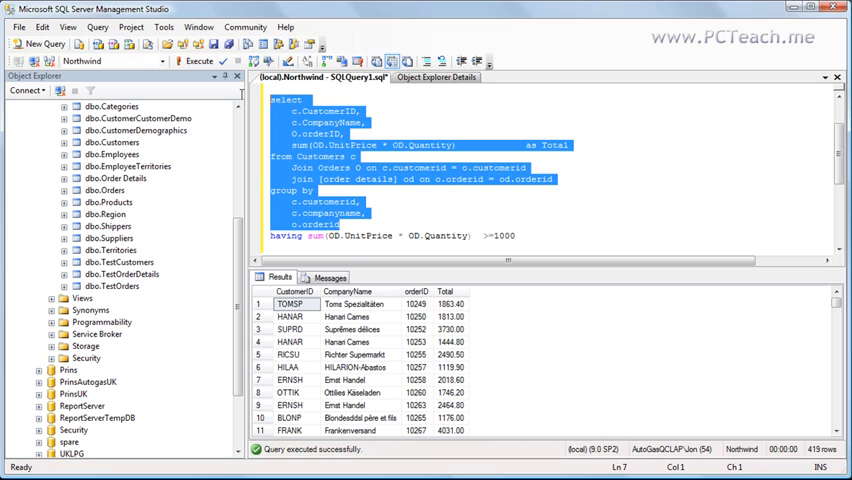
Step: Rerun without the HAVING condition for 830 rows and highlight 'having'
click(189, 62)
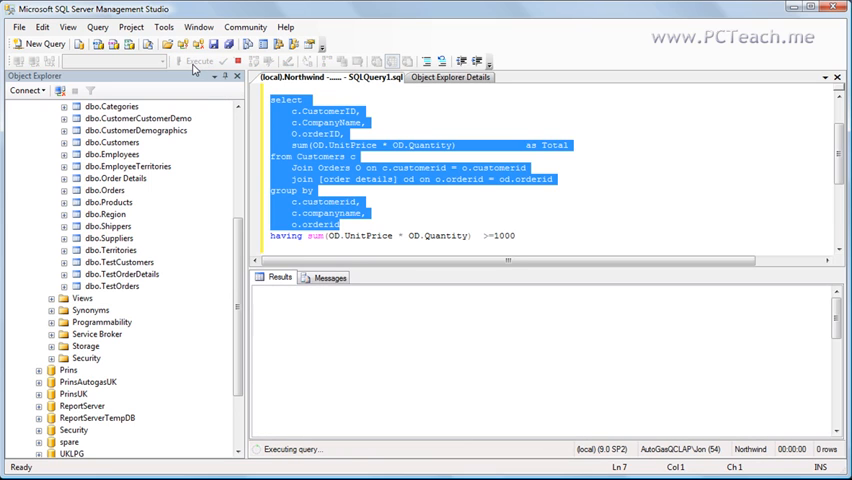
click(195, 62)
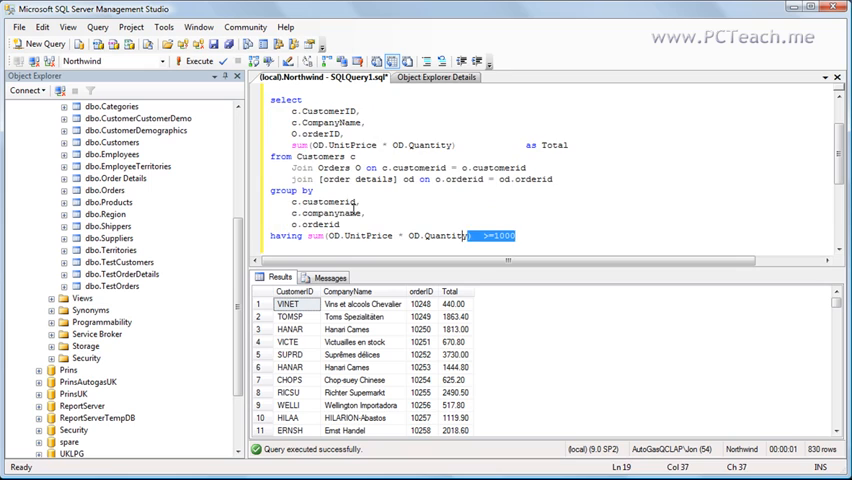
key(Ctrl+a)
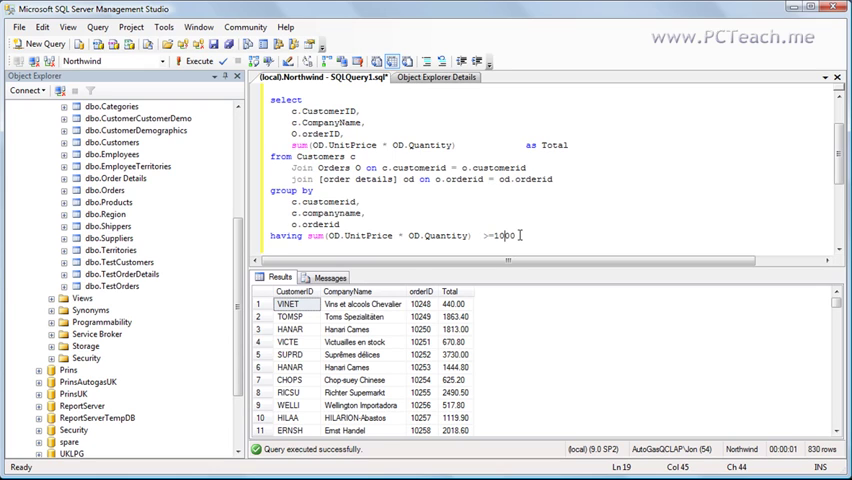
double_click(283, 235)
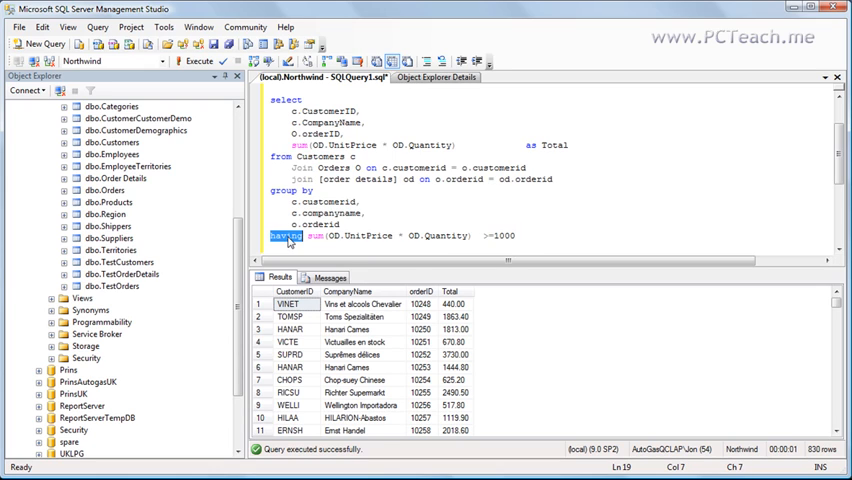